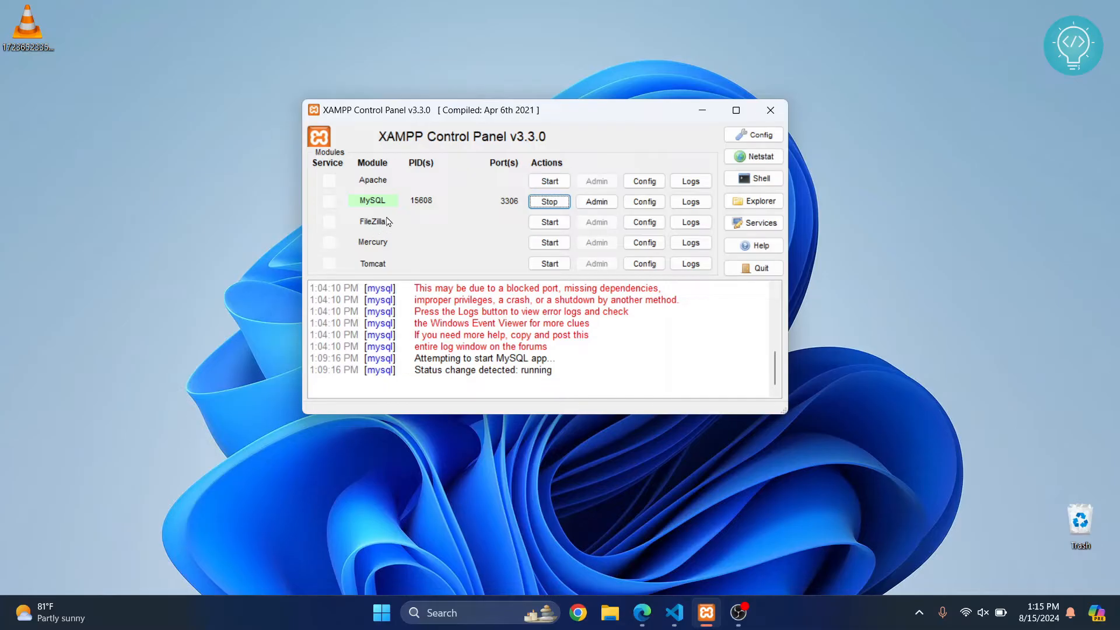
# Restart the MySQL service in XAMPP on port 3306 and start Apache.
pyautogui.click(548, 200)
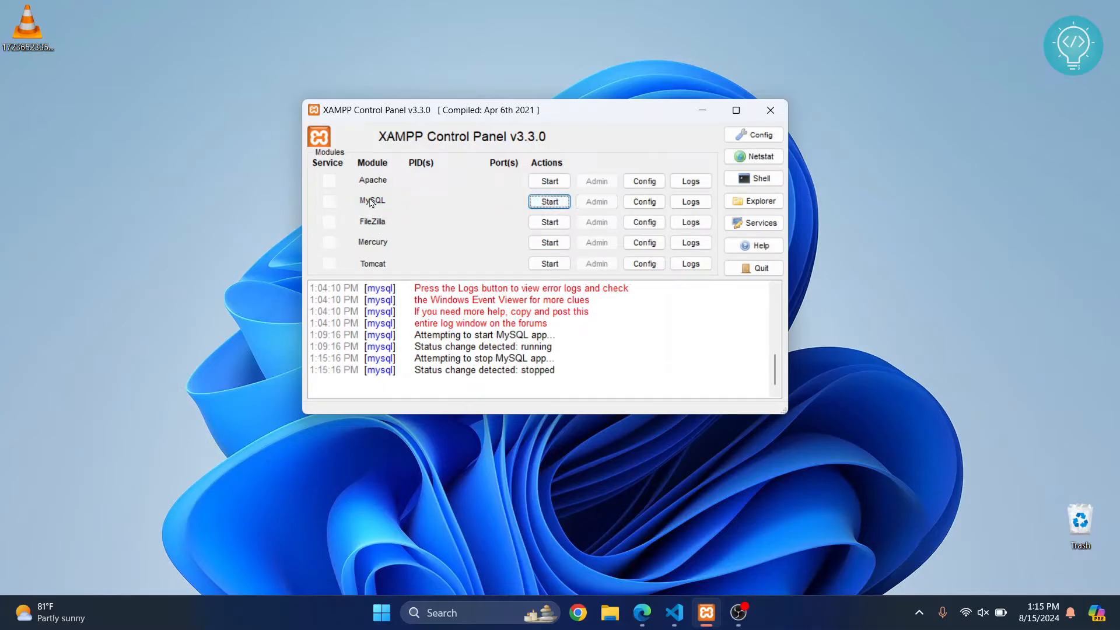
pyautogui.click(548, 201)
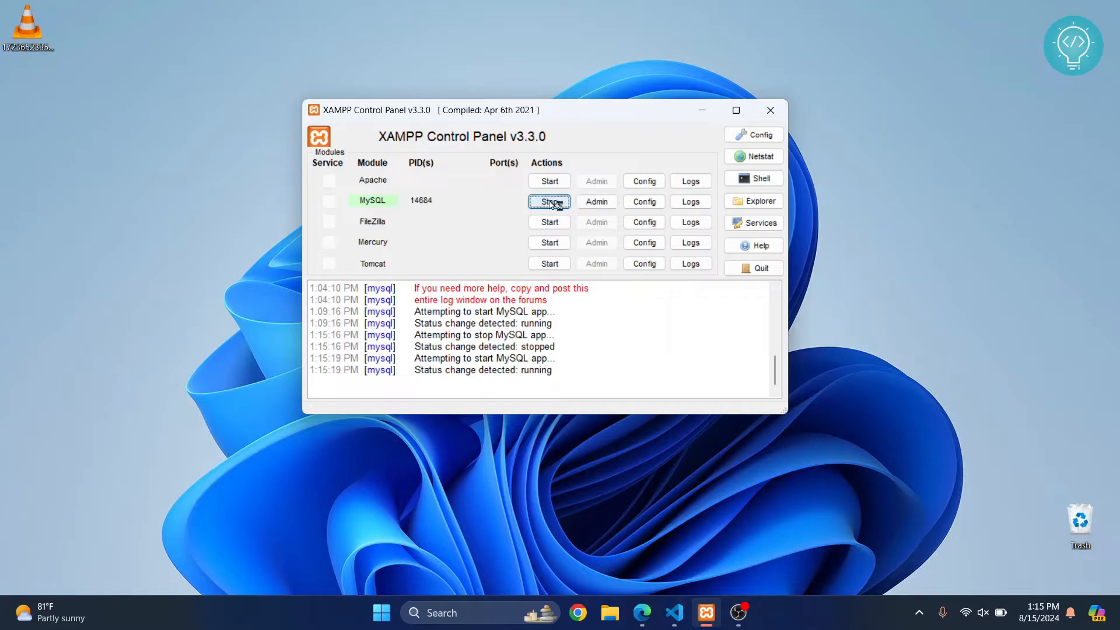
pyautogui.click(548, 200)
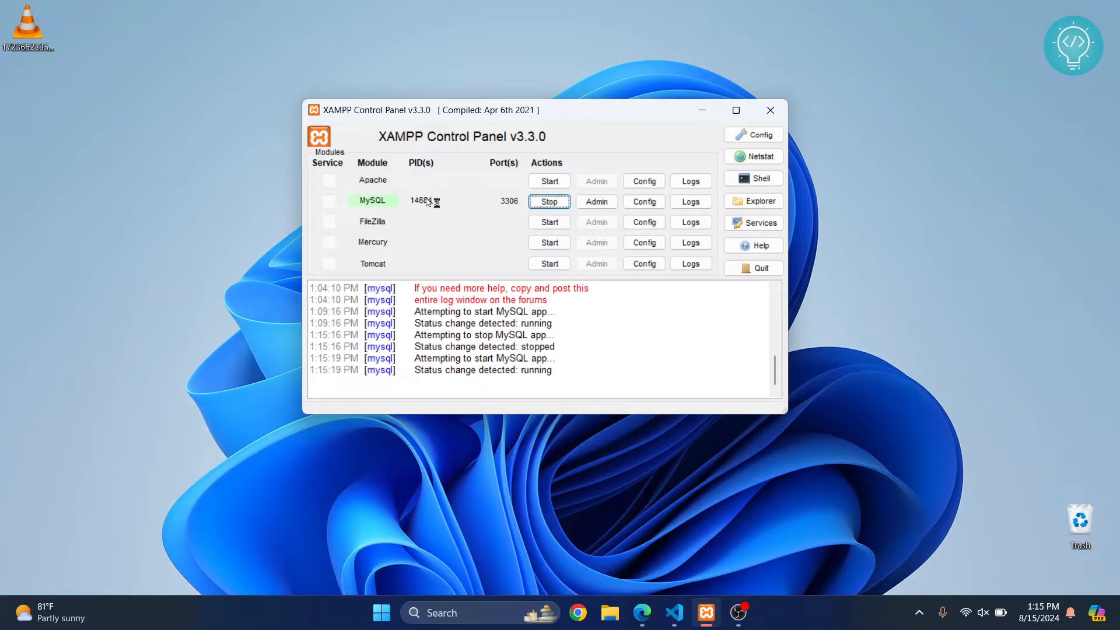
pyautogui.click(548, 180)
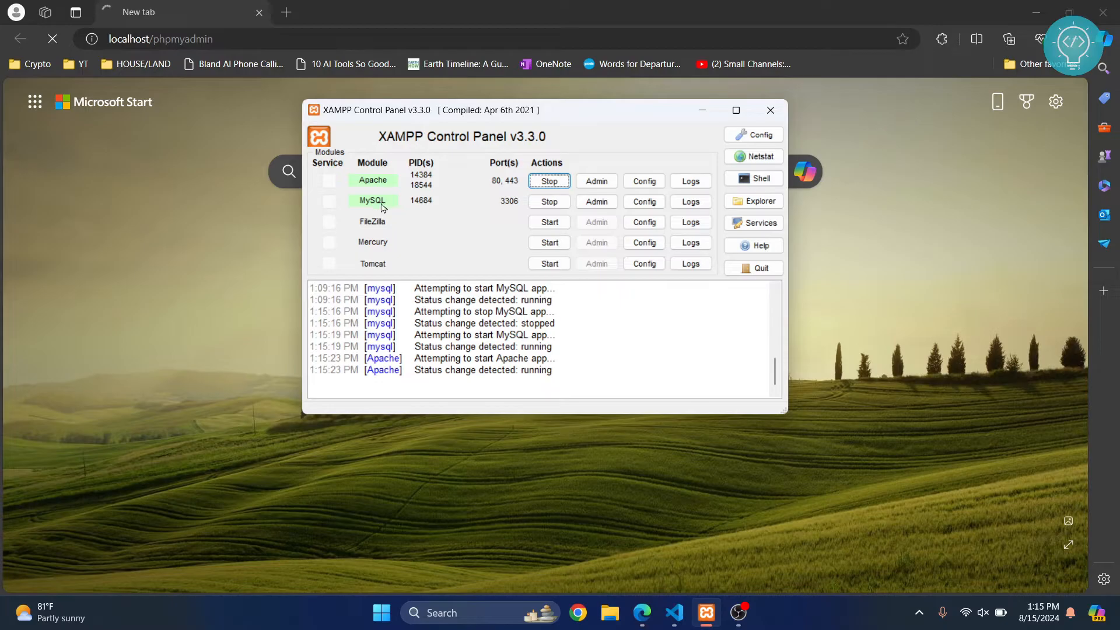
pyautogui.moveTo(681, 497)
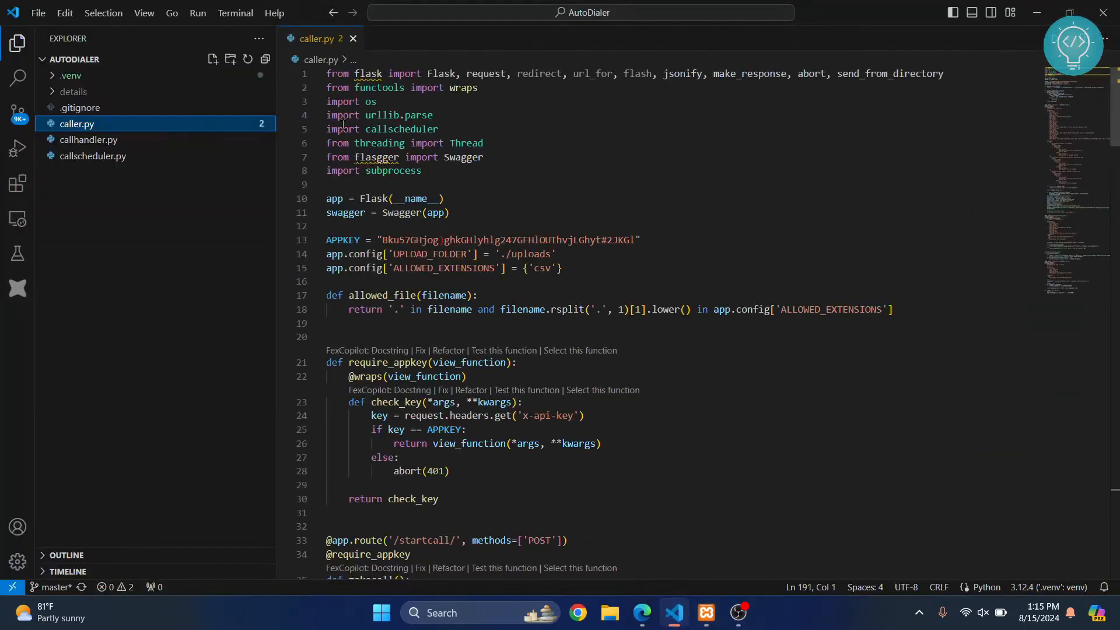
pyautogui.moveTo(17, 184)
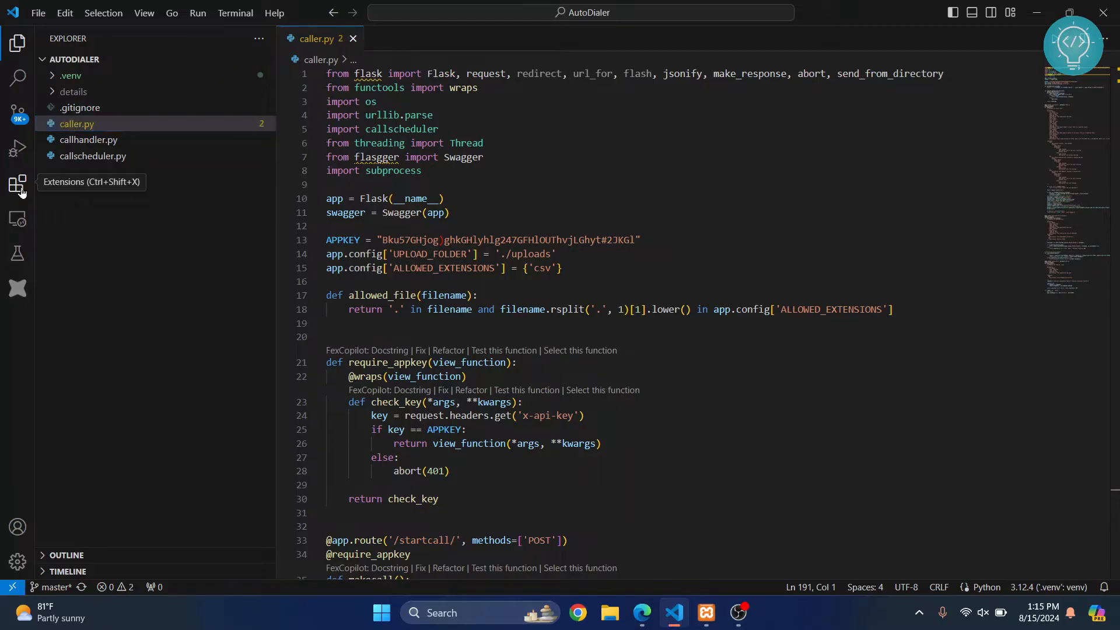
# Search the marketplace for mysql and install Weijan Chen's MySQL extension.
pyautogui.write('mysql')
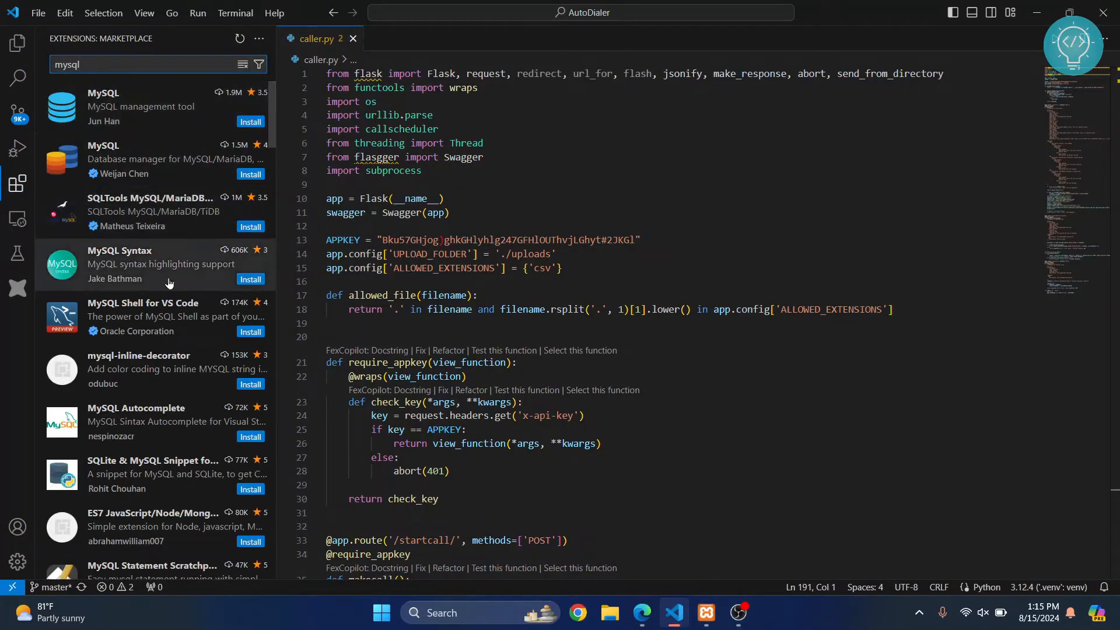
pyautogui.moveTo(171, 161)
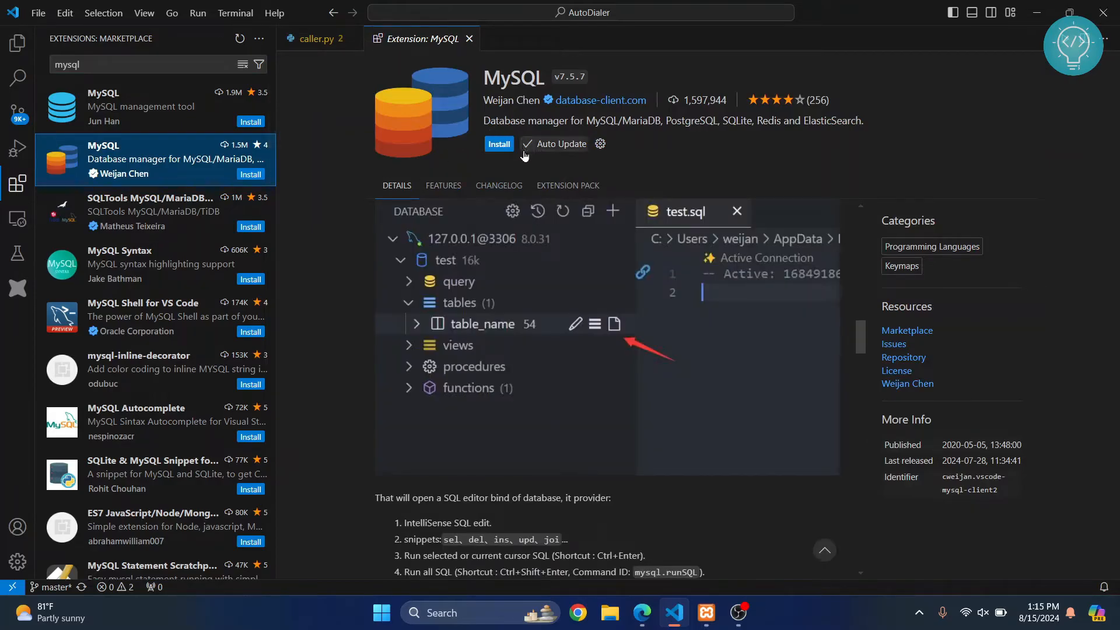
pyautogui.click(499, 144)
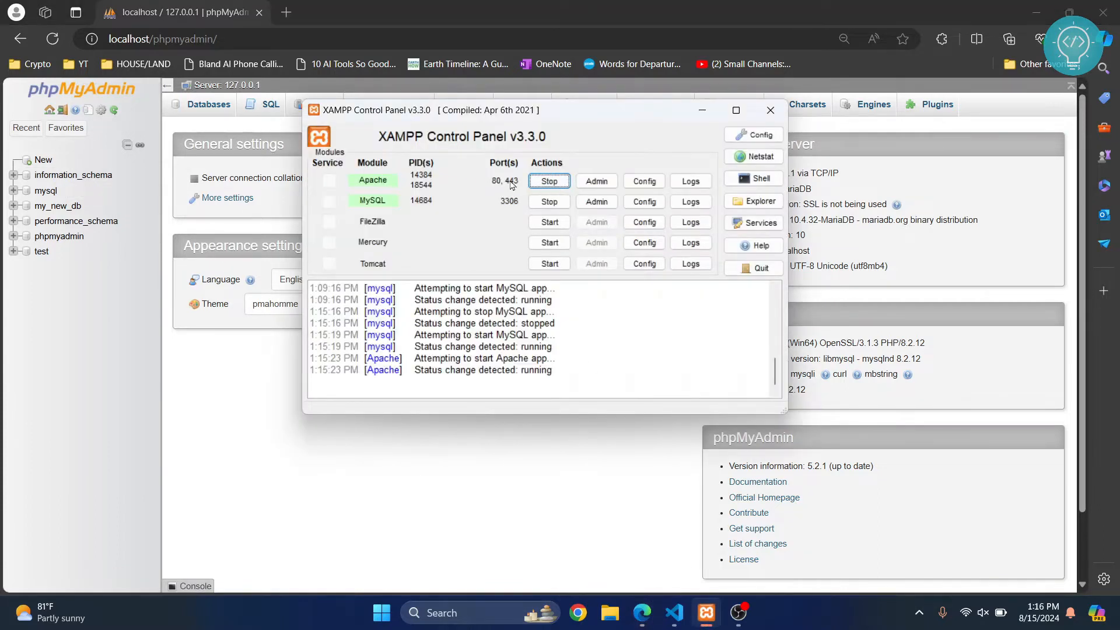
pyautogui.click(769, 110)
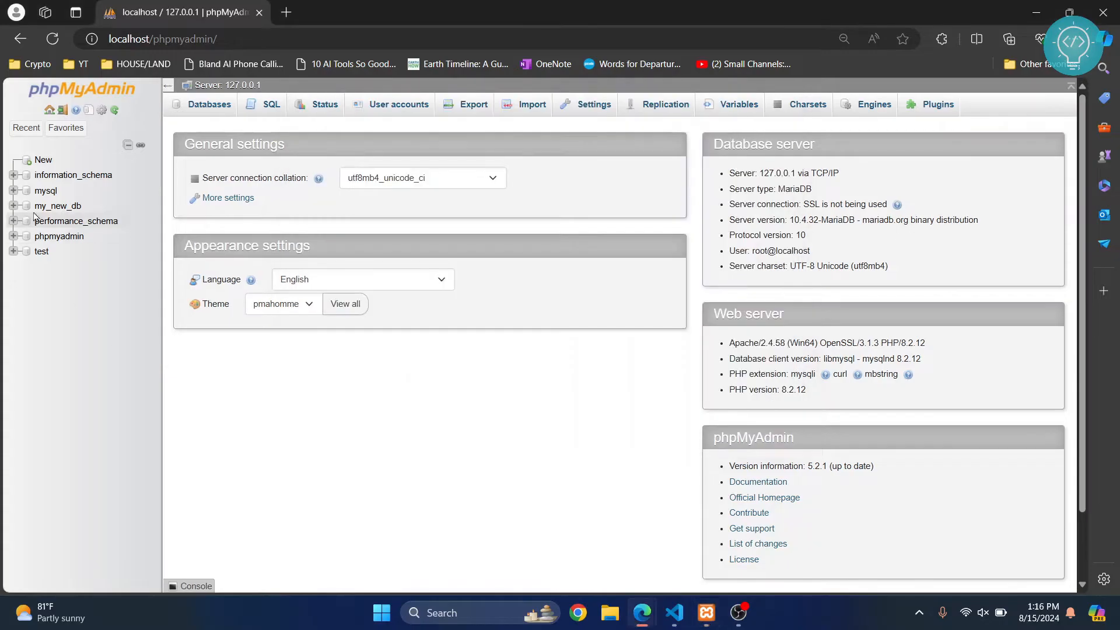
pyautogui.moveTo(58, 205)
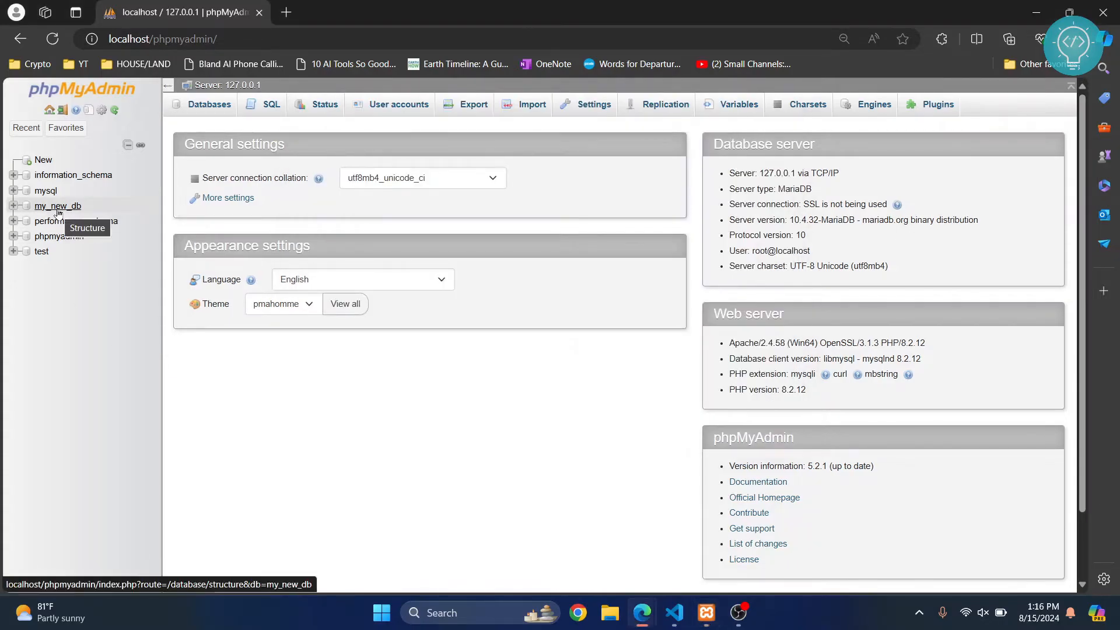
pyautogui.click(57, 206)
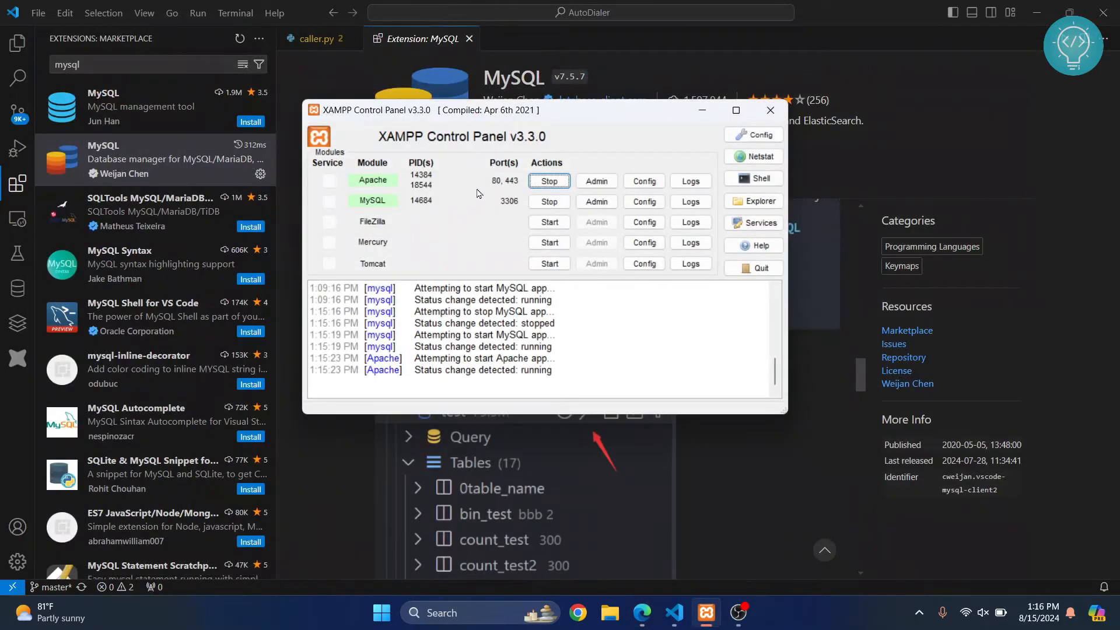
# Stop Apache in XAMPP, keeping MySQL running, and return to VS Code.
pyautogui.click(548, 181)
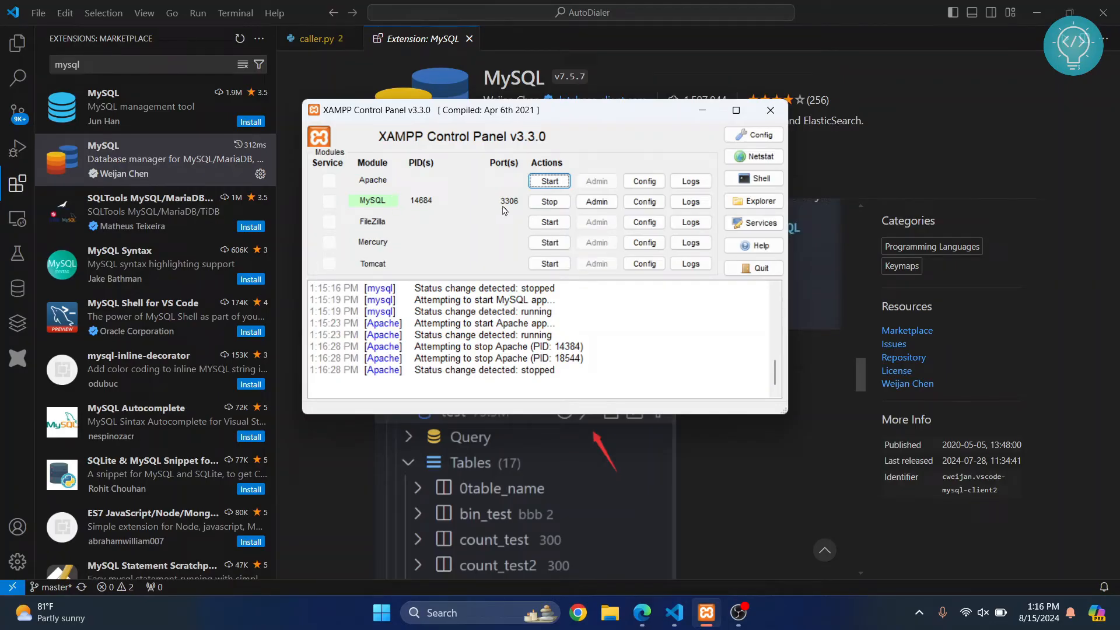
pyautogui.click(770, 110)
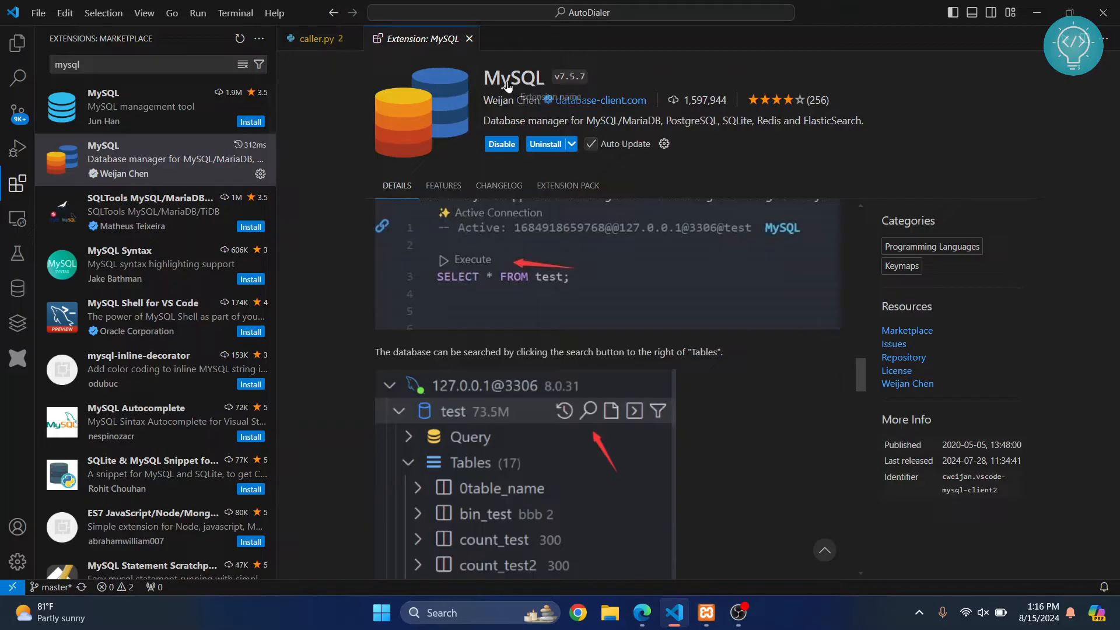
pyautogui.moveTo(17, 287)
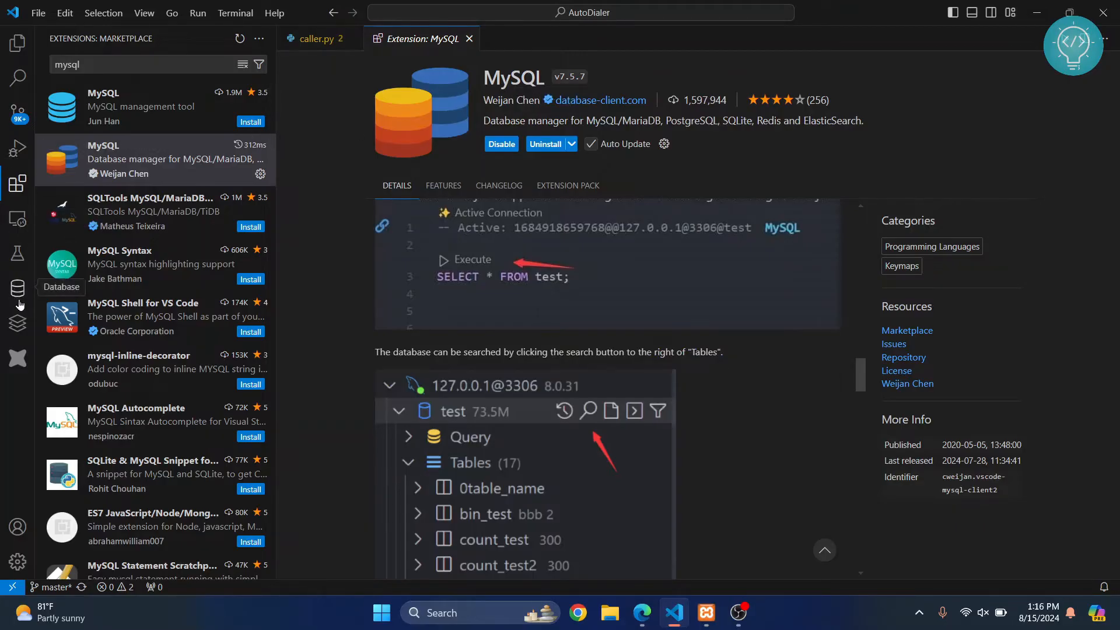
# Save a new database connection named localhost using host 127.0.0.1 and user root.
pyautogui.click(18, 289)
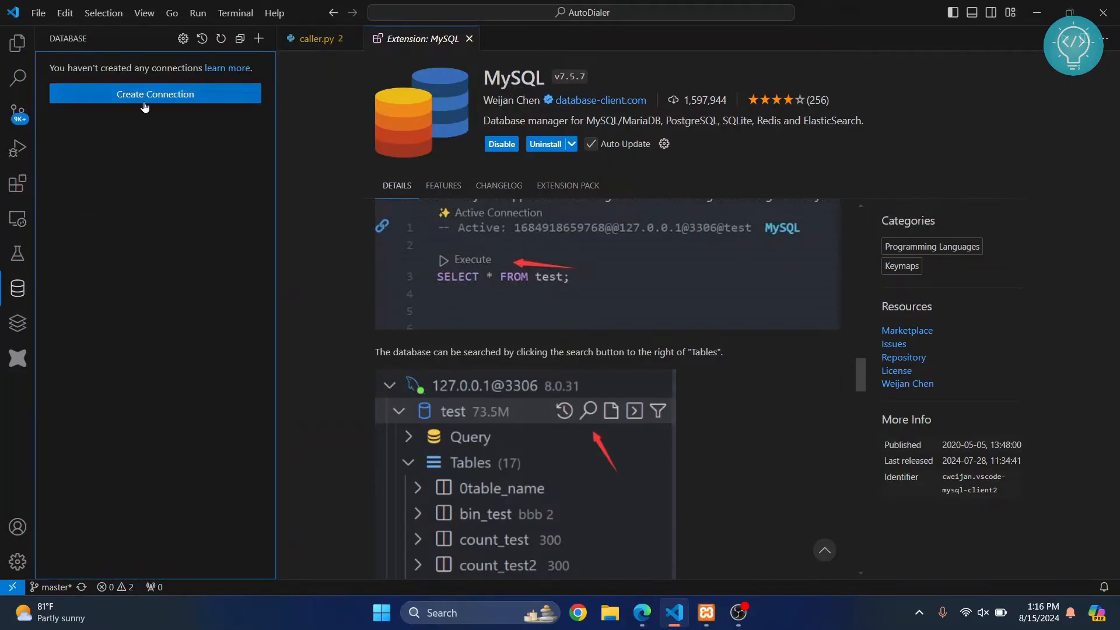
pyautogui.click(154, 93)
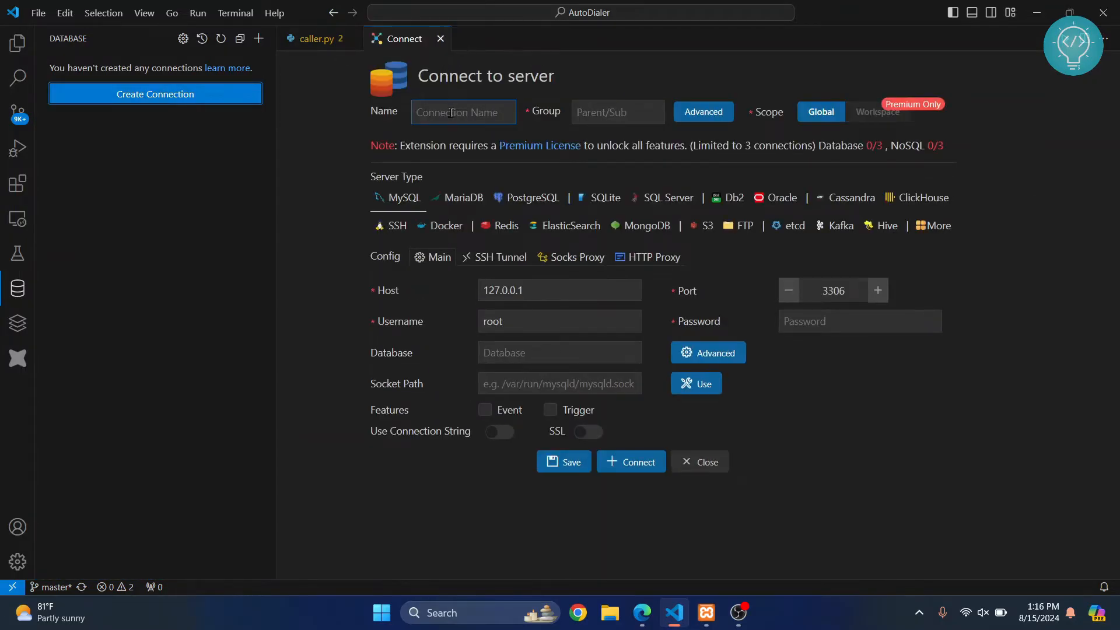
pyautogui.write('localhost')
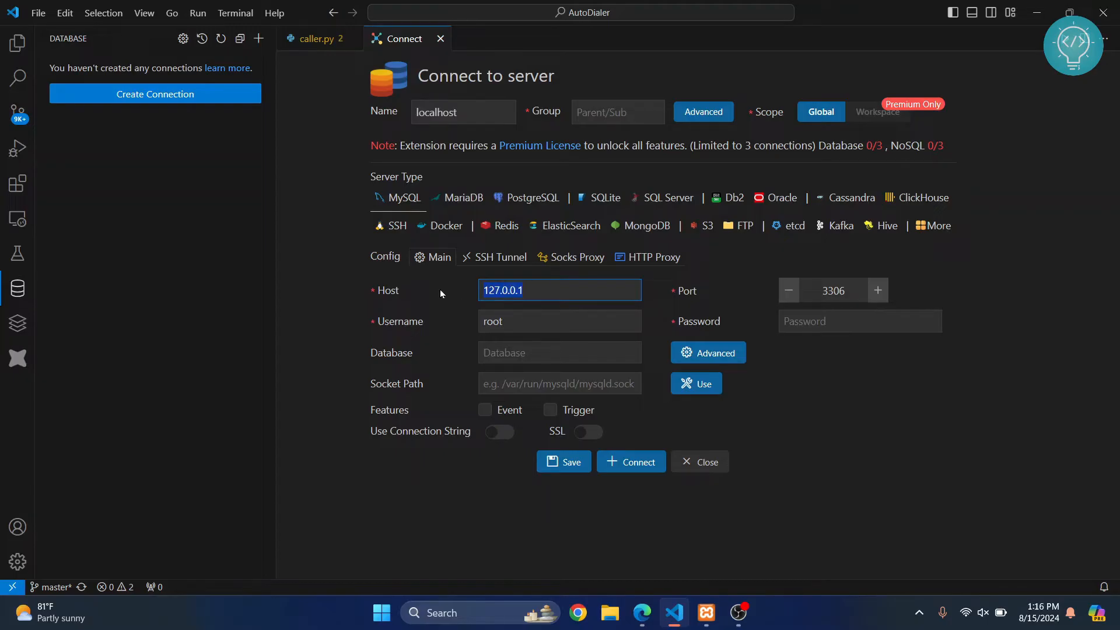
pyautogui.moveTo(720, 292)
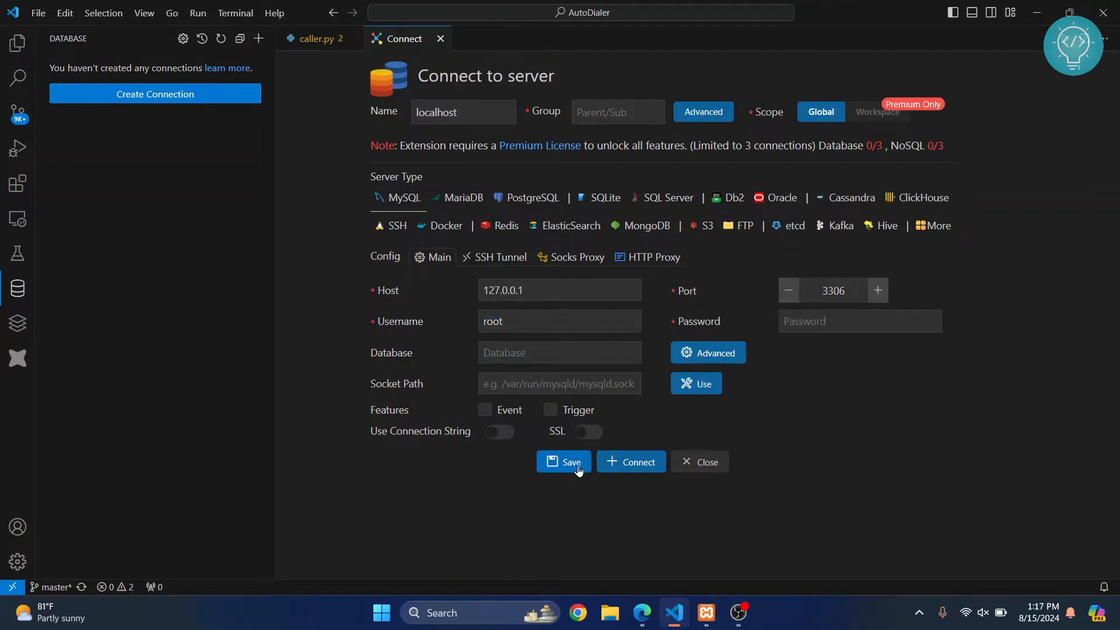
pyautogui.click(564, 461)
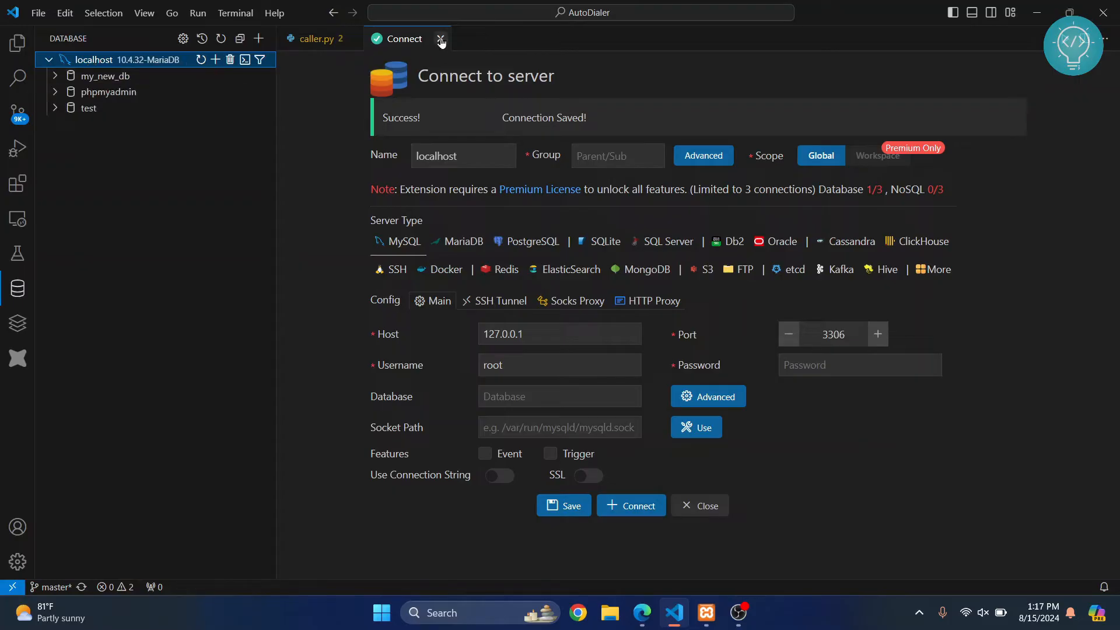
# Close the connection form and expand test, plus my_new_db's Tables and Query nodes.
pyautogui.click(441, 38)
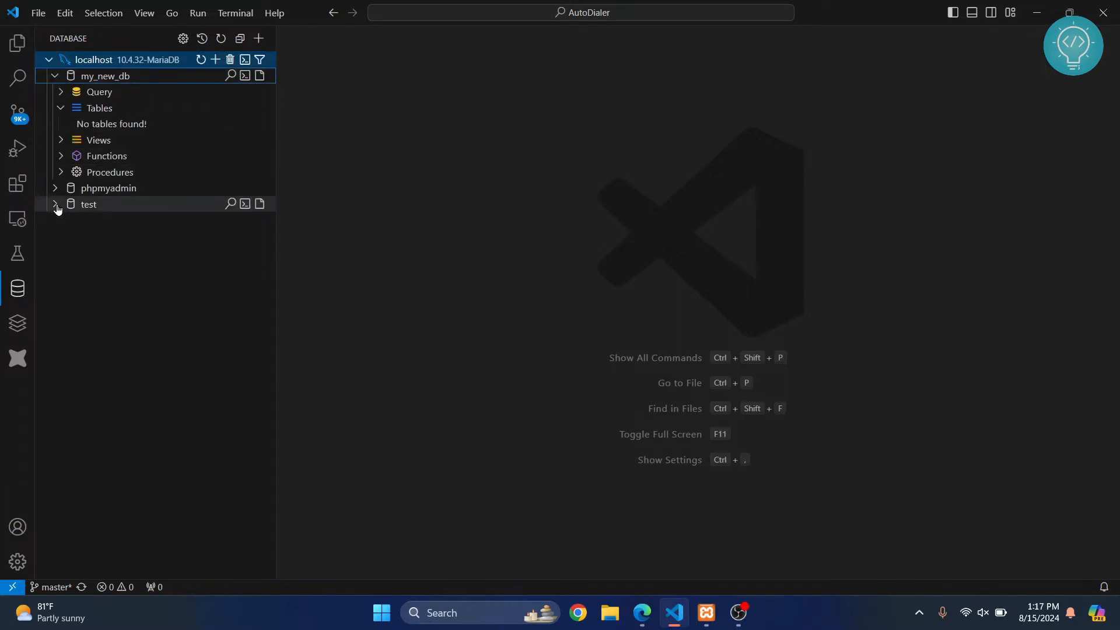
pyautogui.click(56, 204)
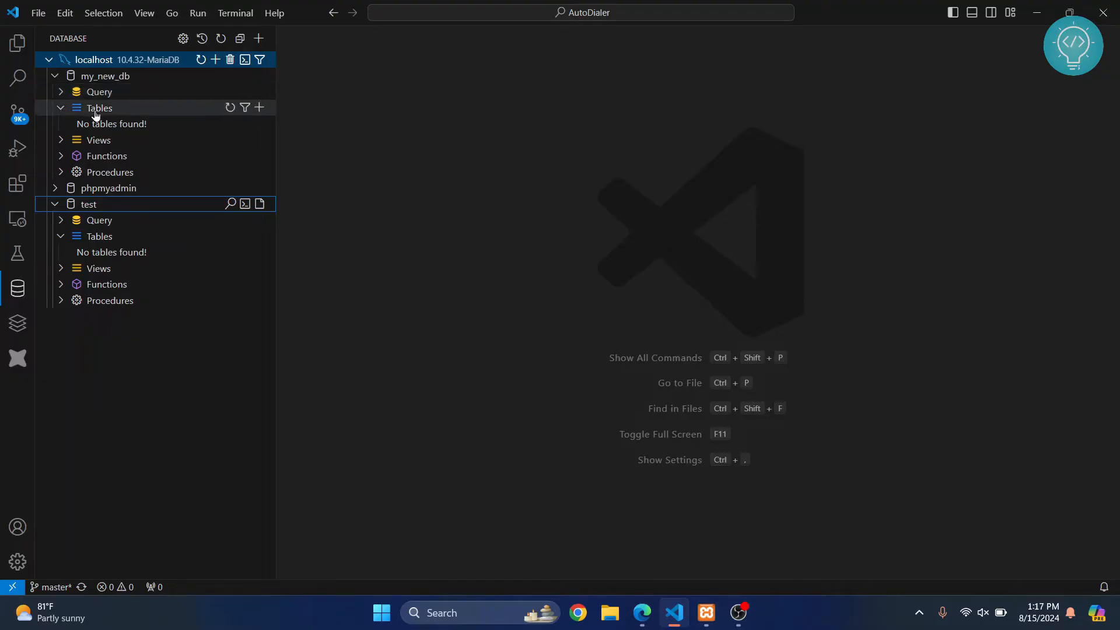
pyautogui.click(99, 107)
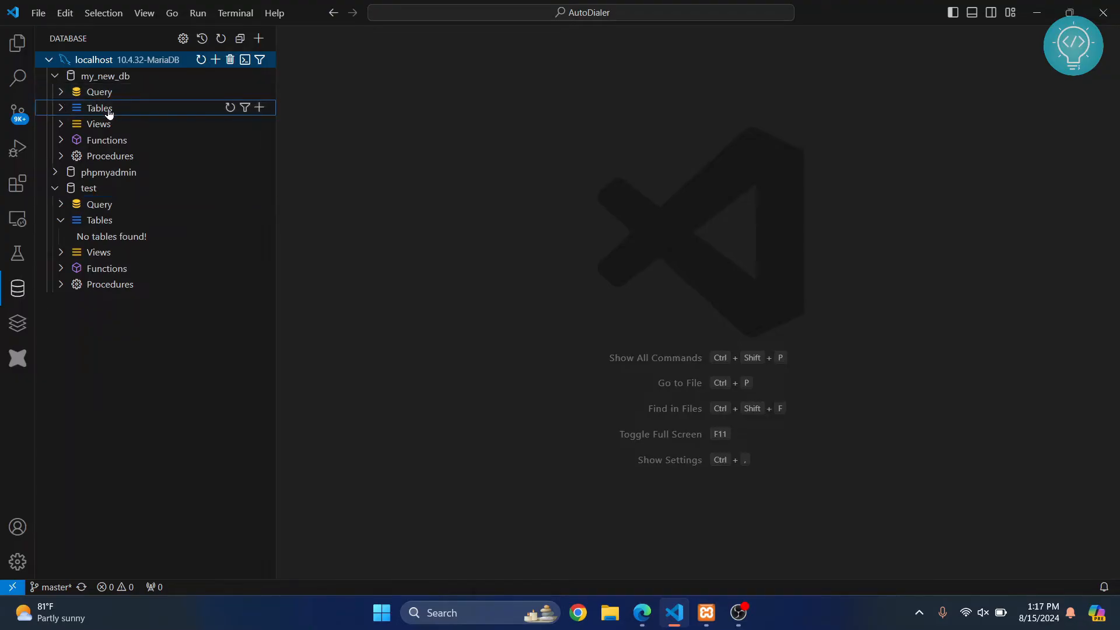
pyautogui.click(99, 108)
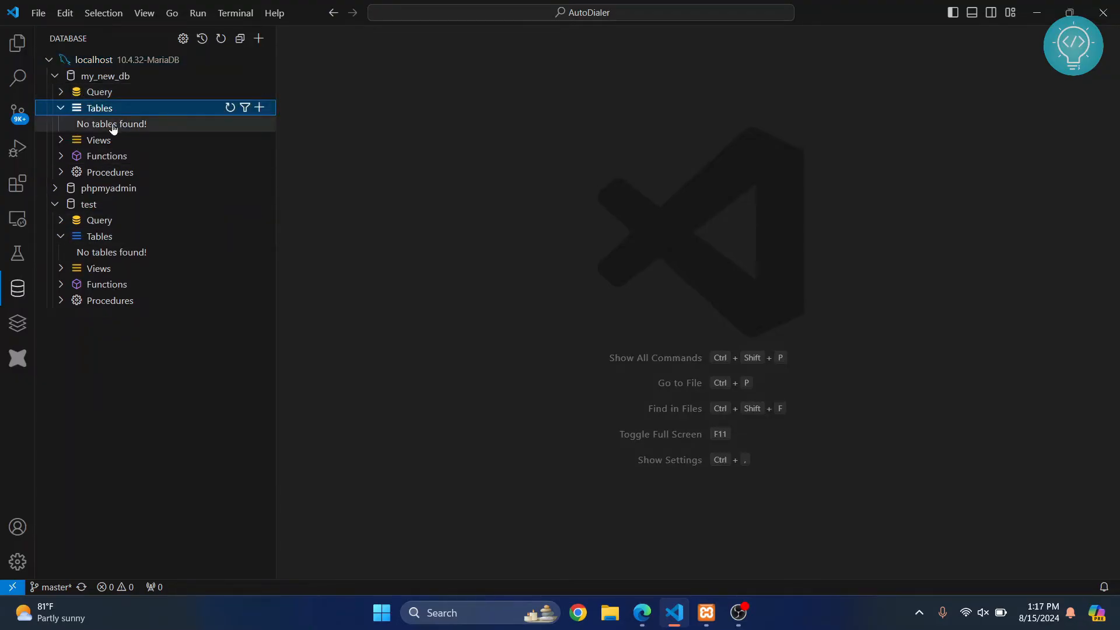
pyautogui.click(99, 91)
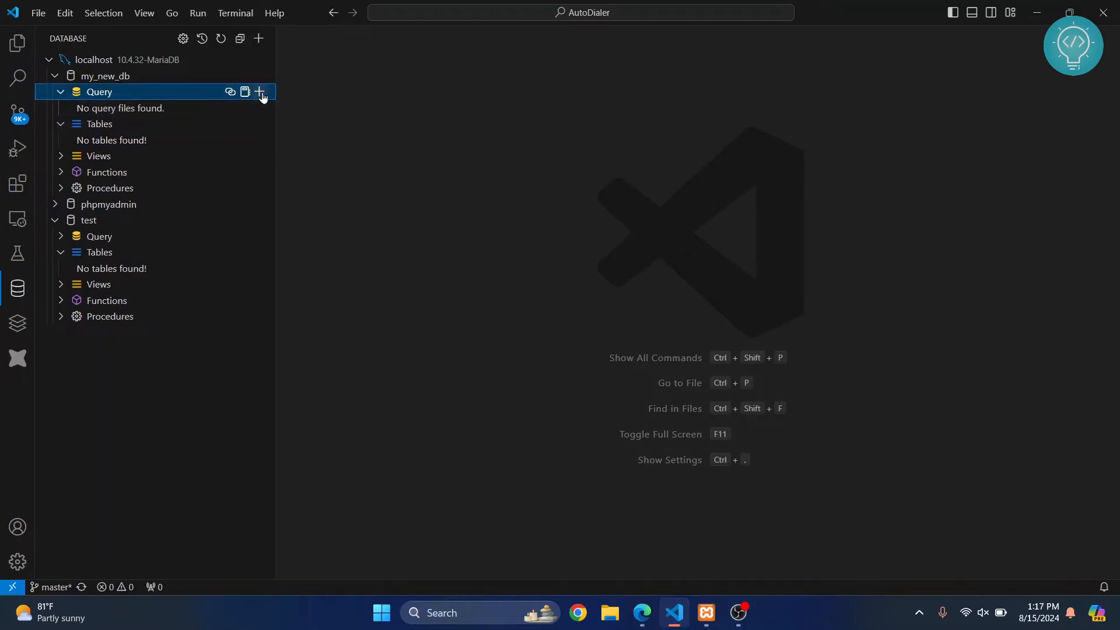
# Add a my_new_db query file named 'show tables' containing show tables;.
pyautogui.click(260, 93)
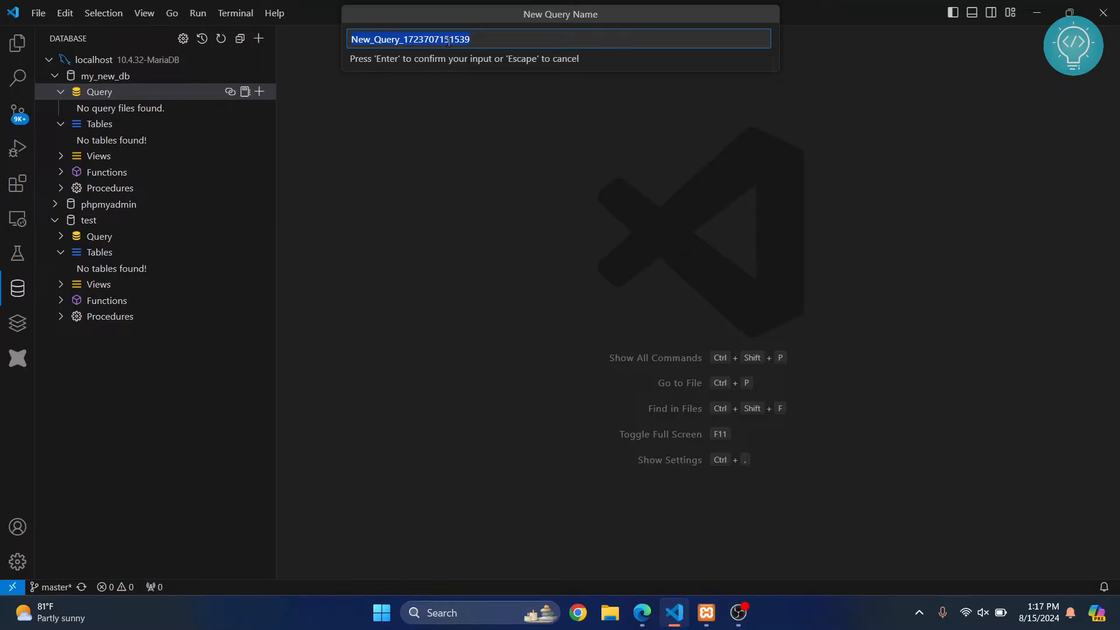
pyautogui.write('show ta')
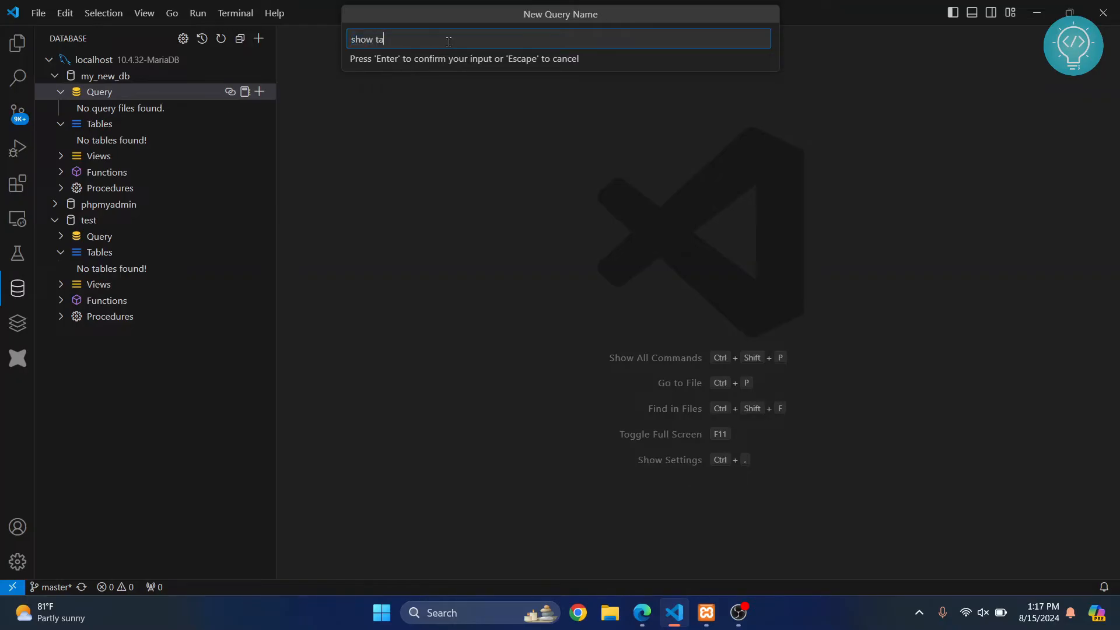
pyautogui.write('bles')
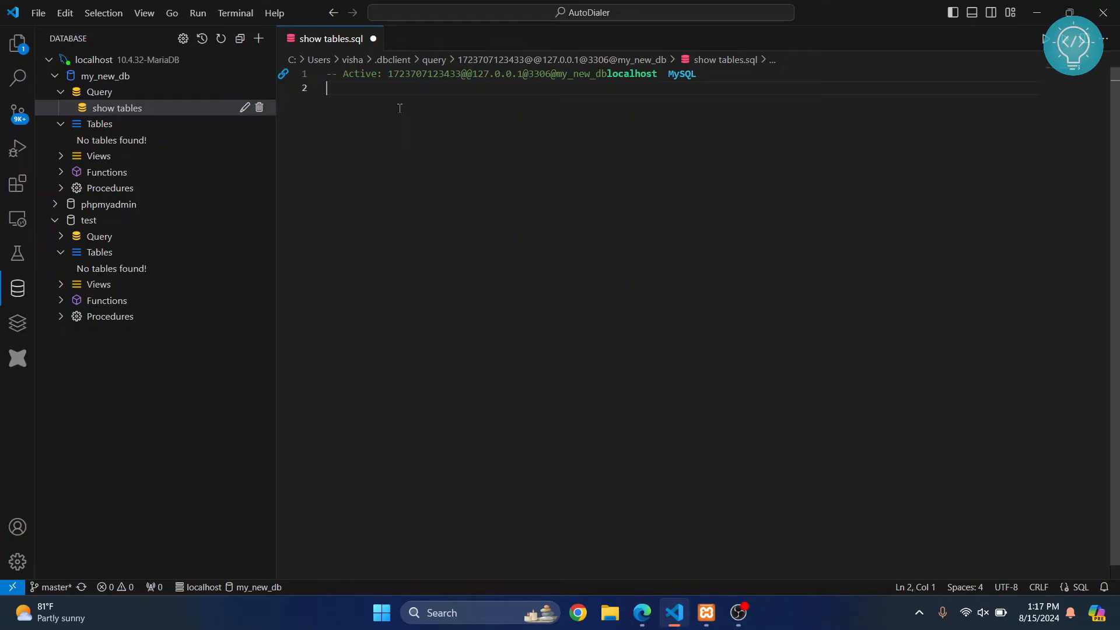
pyautogui.write('show tables;')
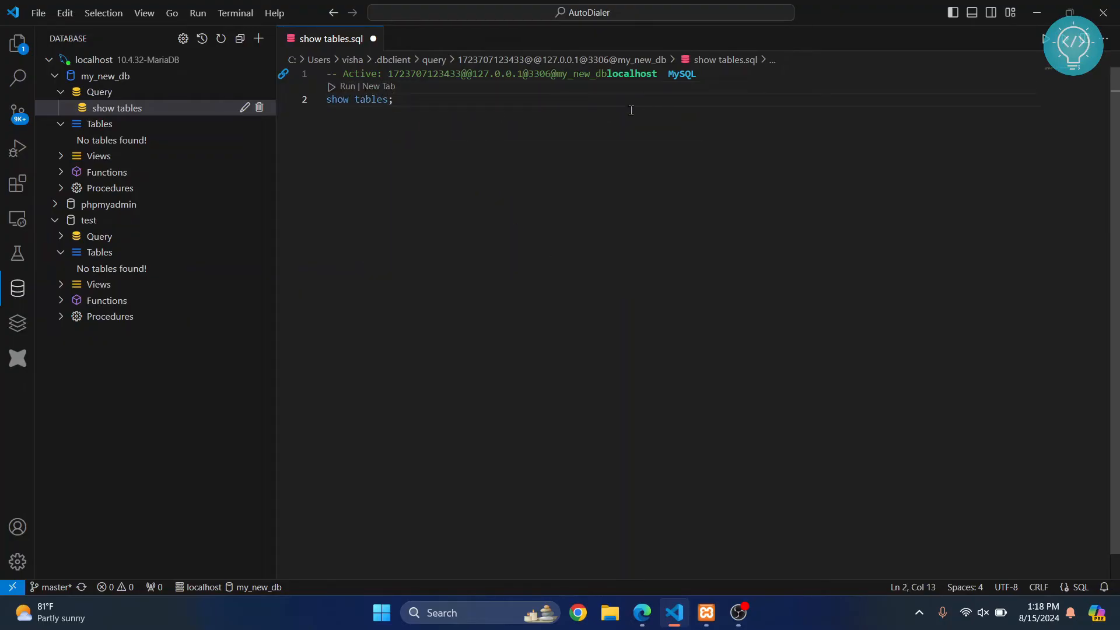
# Run the show tables query, confirming my_new_db has zero tables.
pyautogui.click(331, 86)
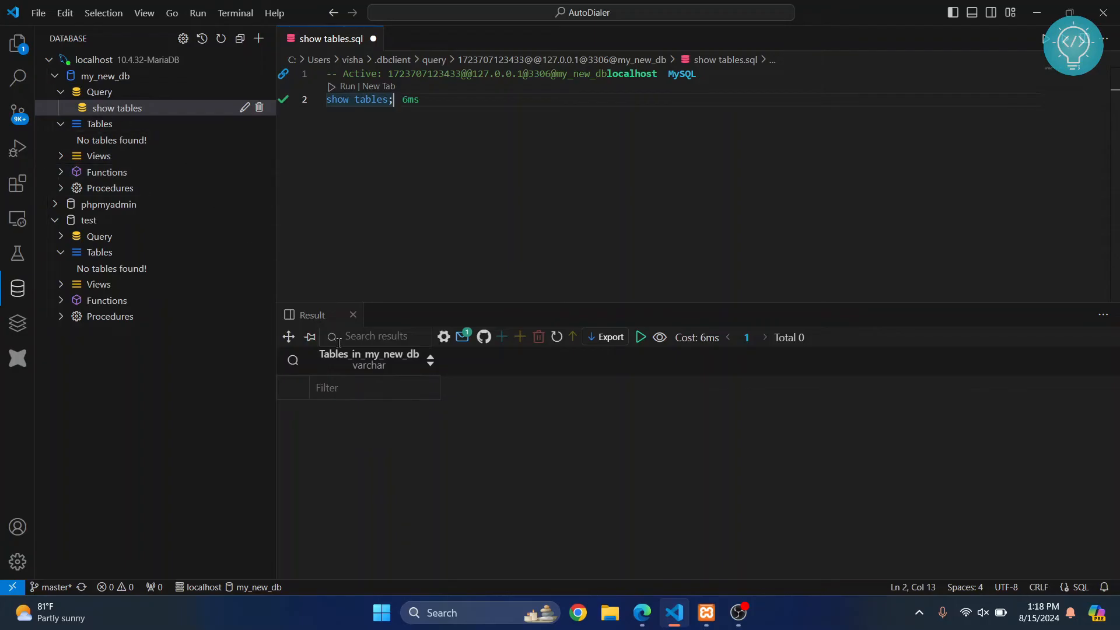
pyautogui.click(99, 124)
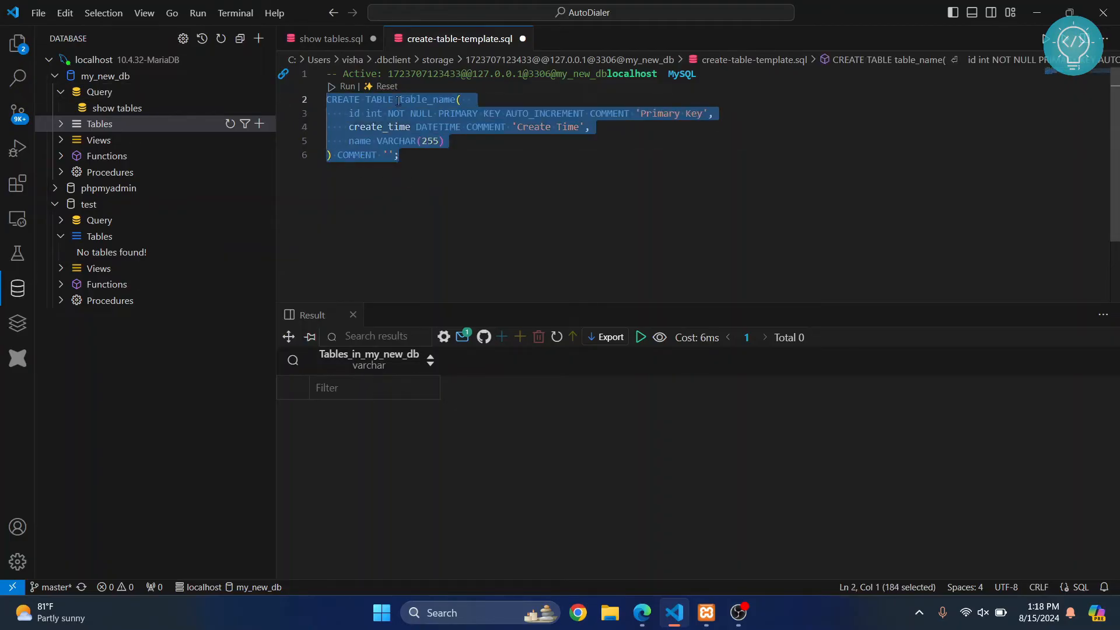
# Rename the template table to my_new_table, create it, and expand my_new_db's Tables list.
pyautogui.doubleClick(426, 99)
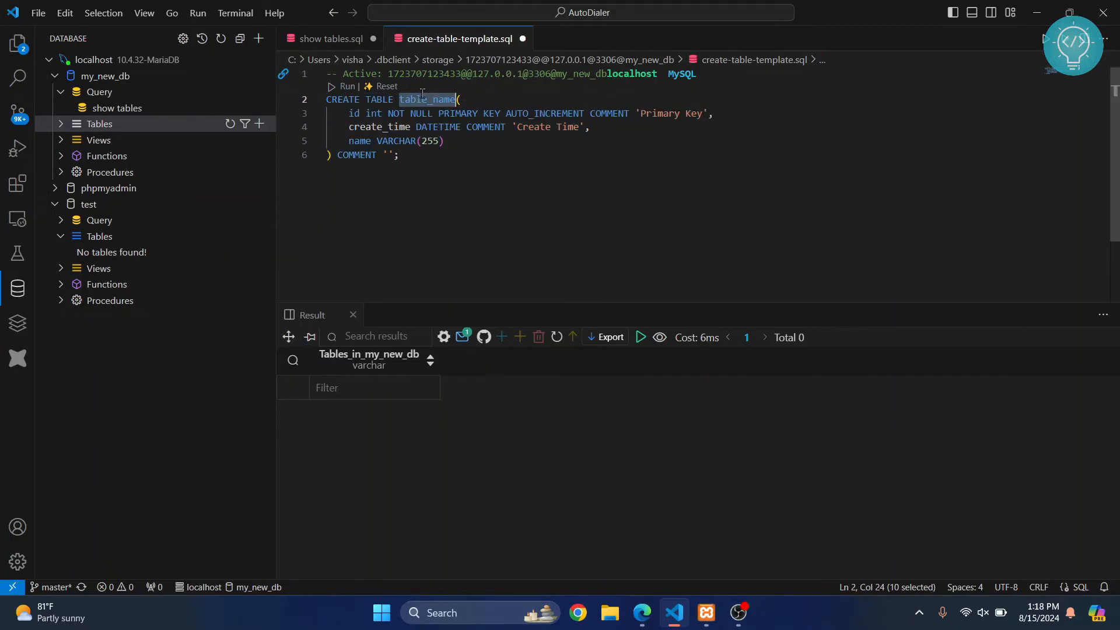
pyautogui.write('n')
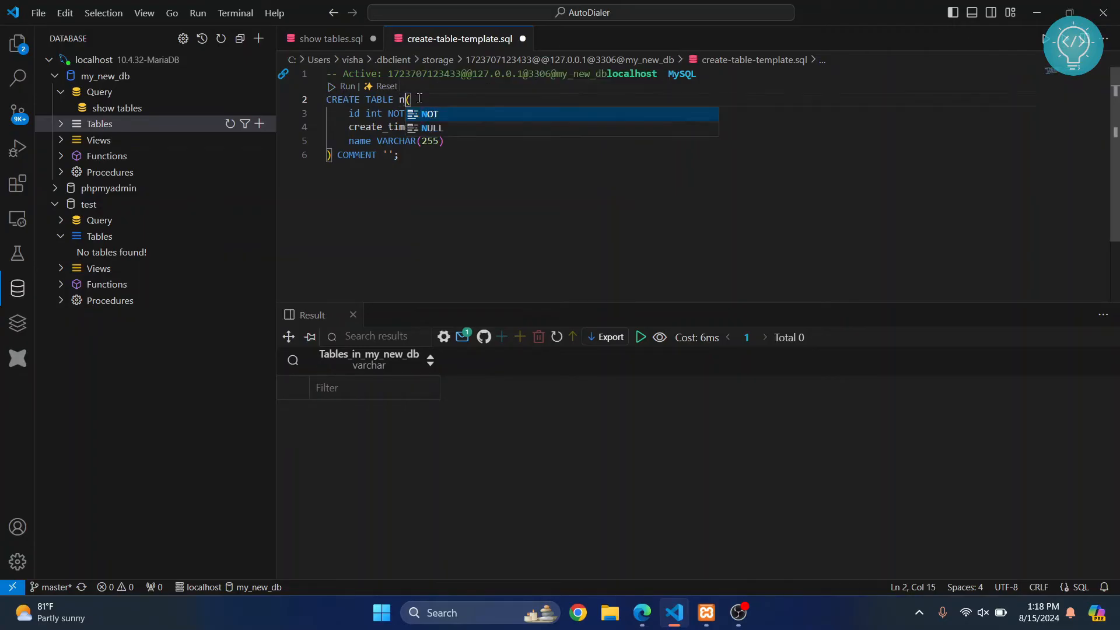
pyautogui.write('y_new_ta')
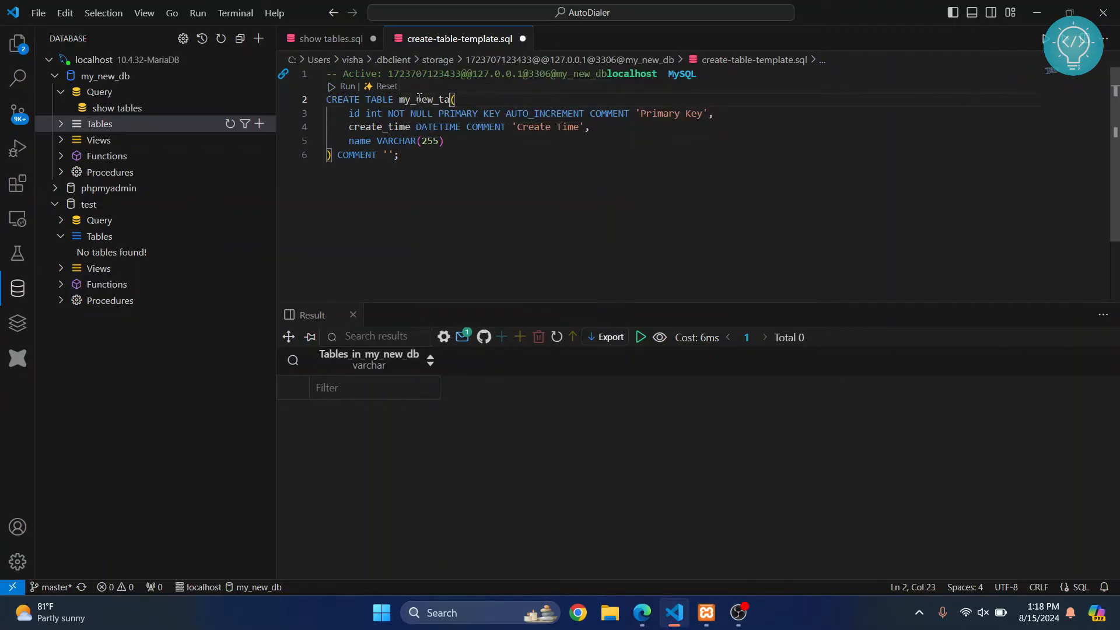
pyautogui.write('ble')
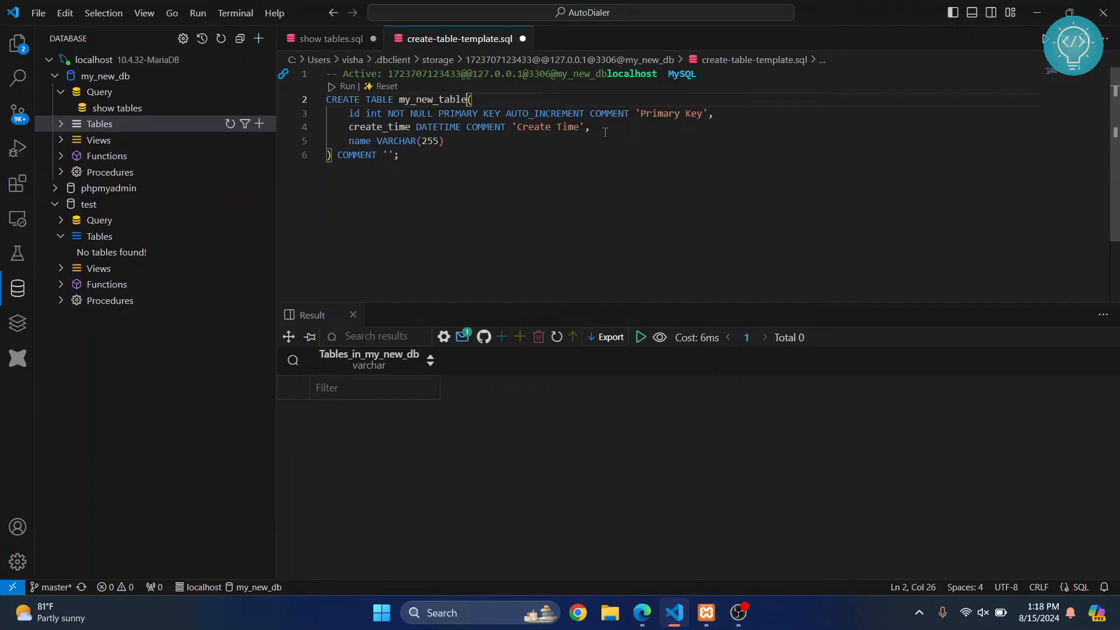
pyautogui.press('Enter')
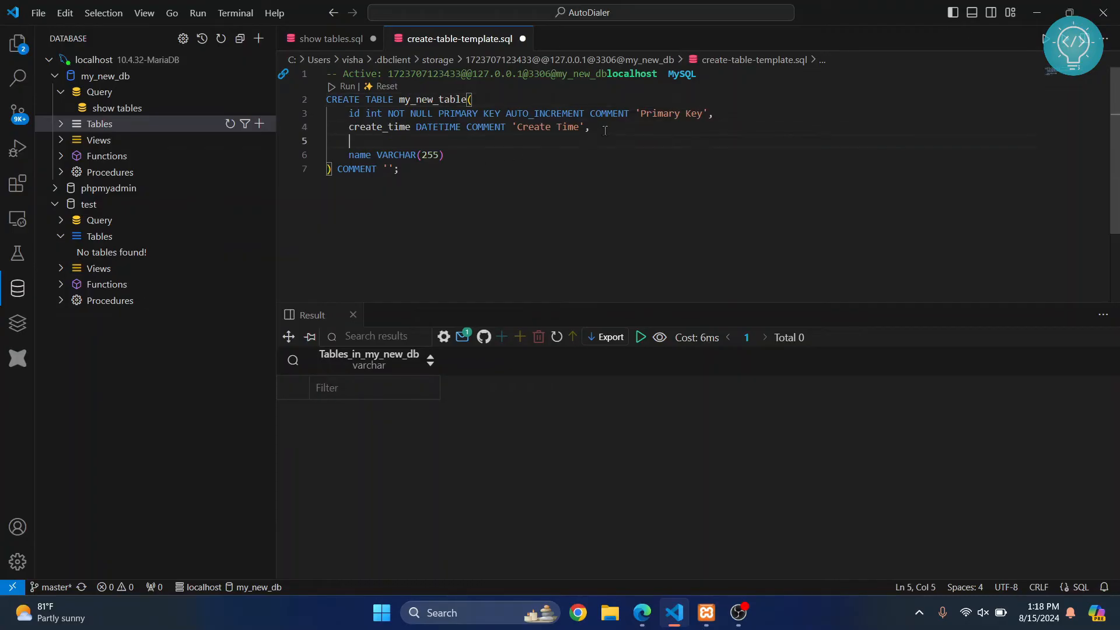
pyautogui.press('Backspace')
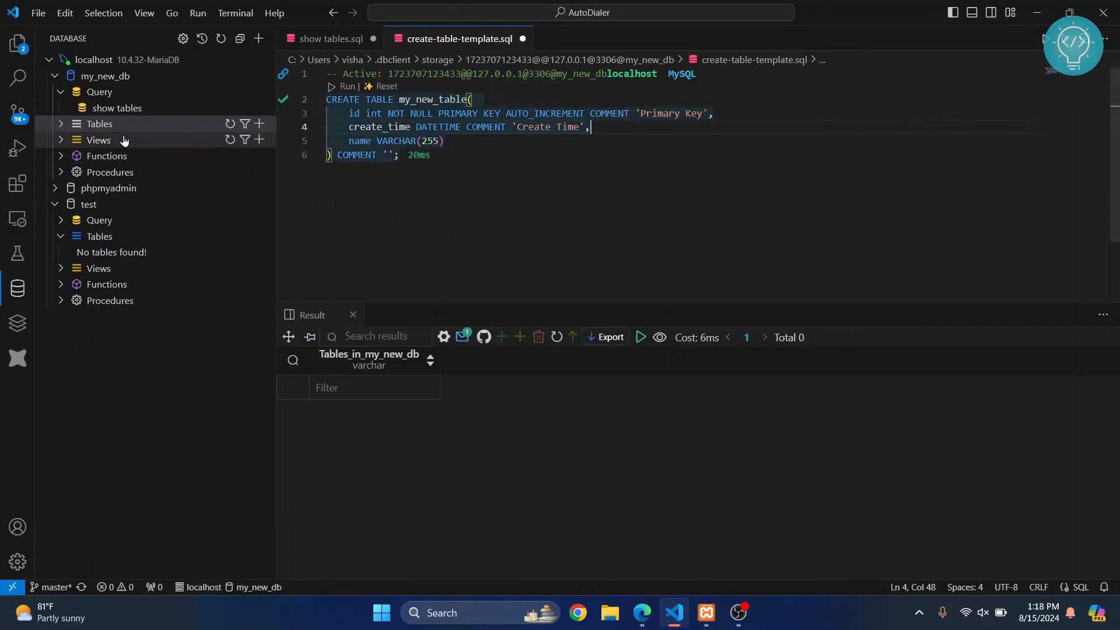
pyautogui.click(98, 124)
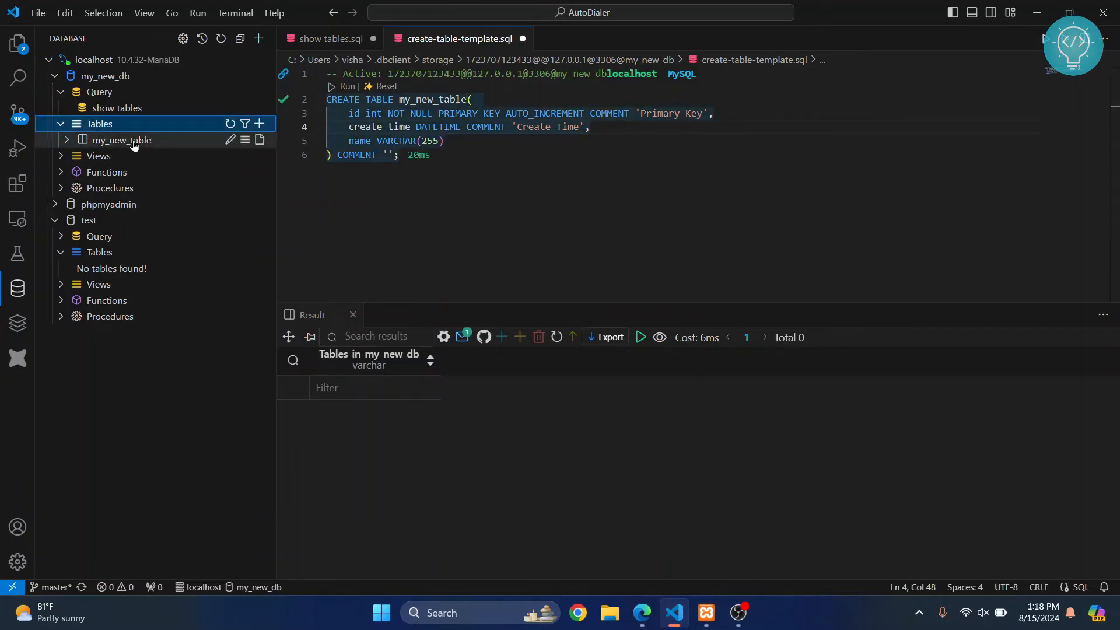
# View my_new_table's columns, see show tables return Total 1, and refresh the database tree.
pyautogui.click(123, 140)
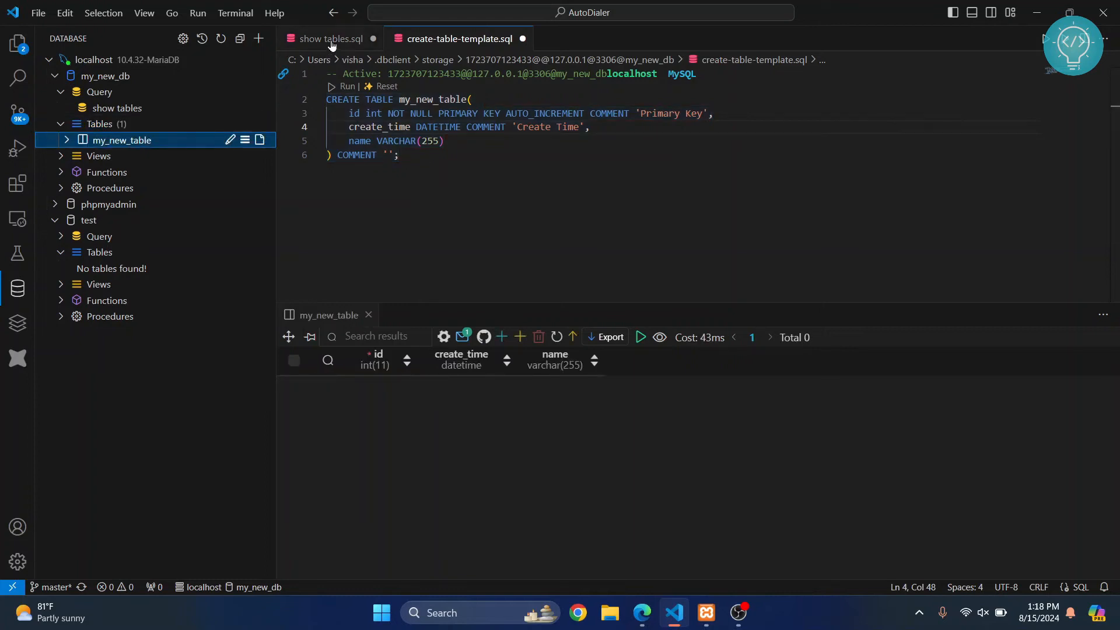
pyautogui.click(327, 39)
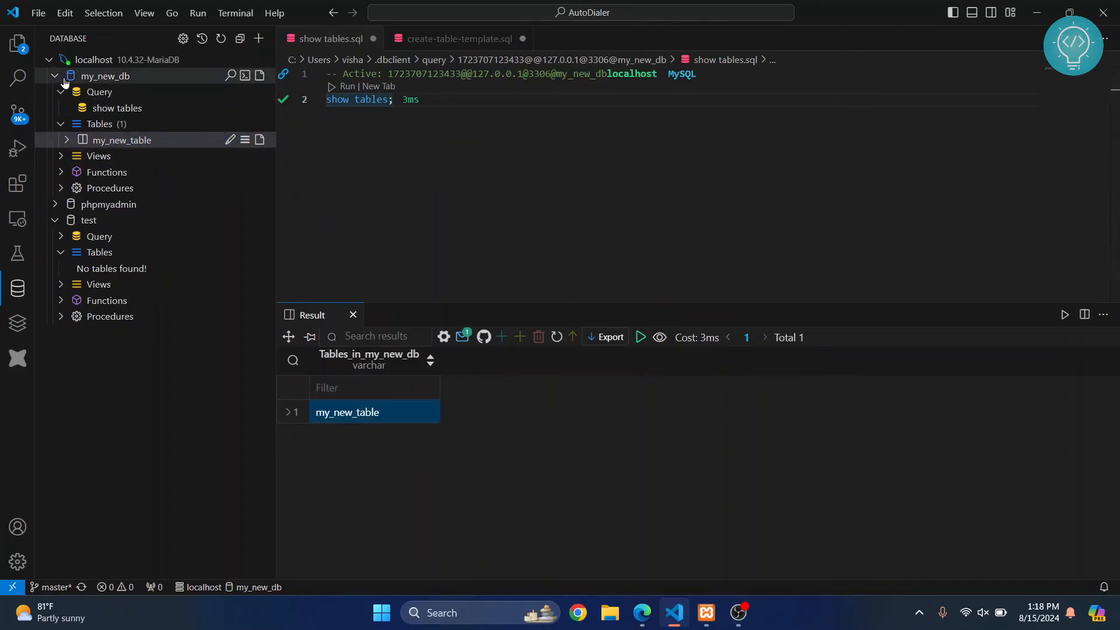
pyautogui.click(121, 140)
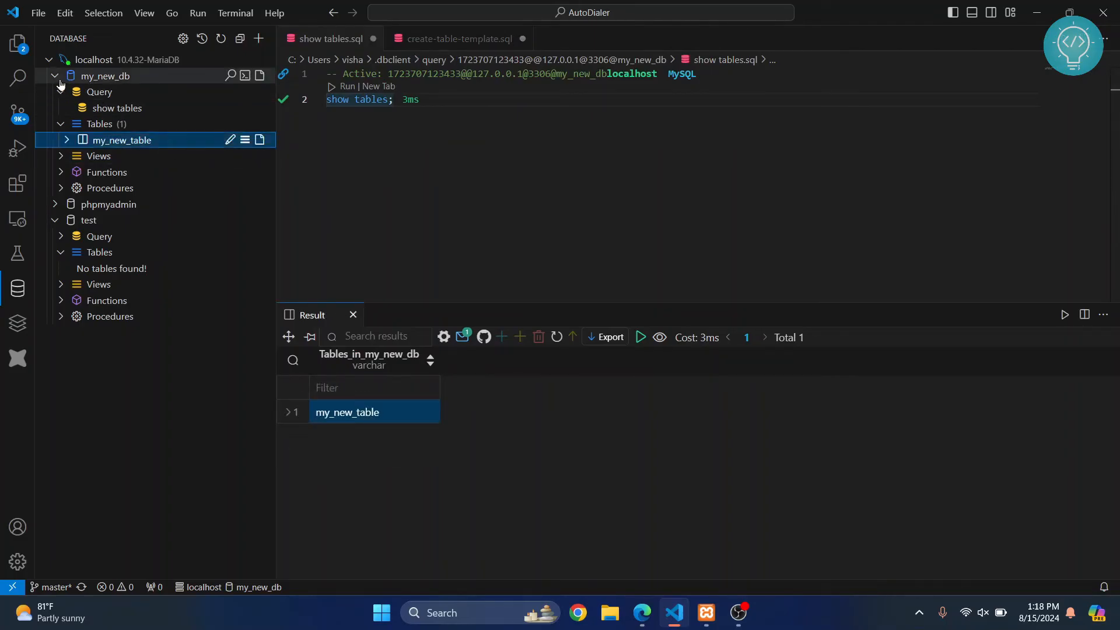
pyautogui.click(54, 76)
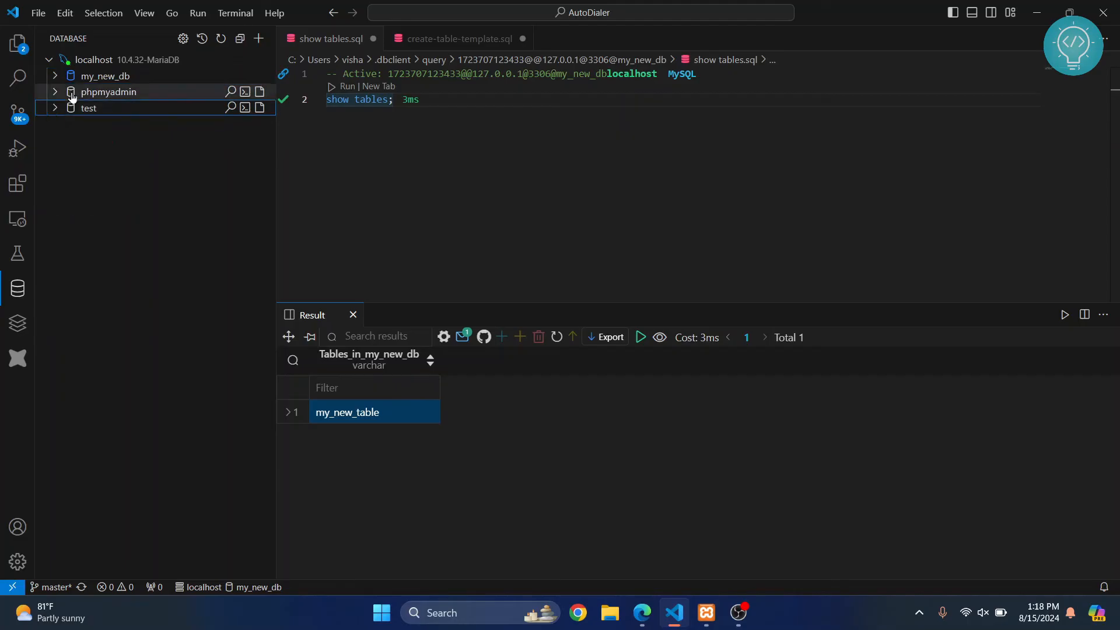
pyautogui.click(105, 75)
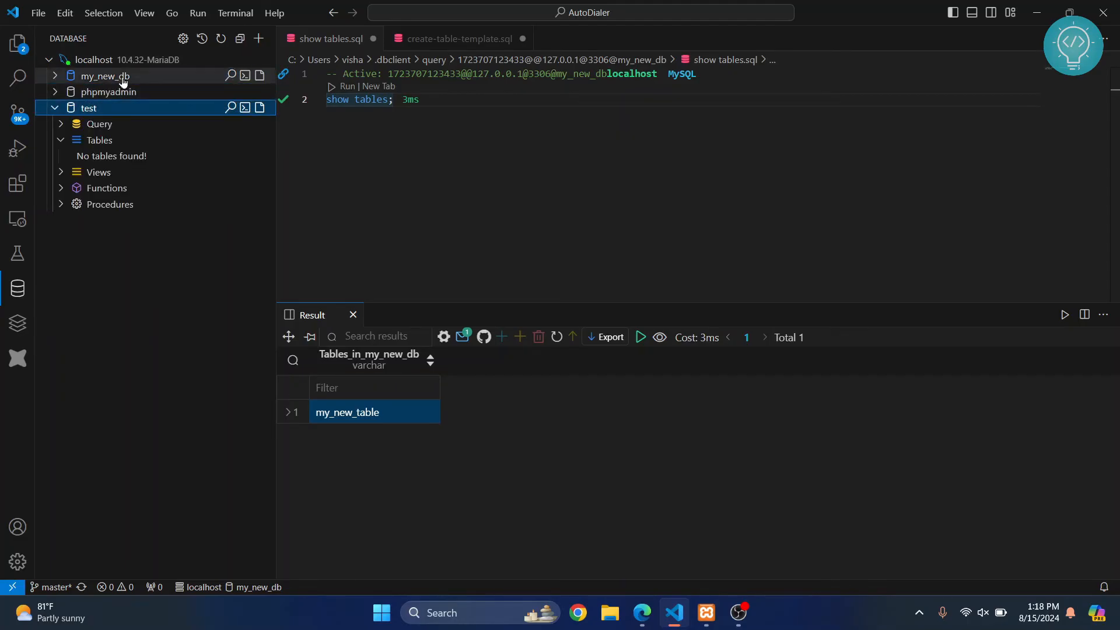
pyautogui.click(105, 76)
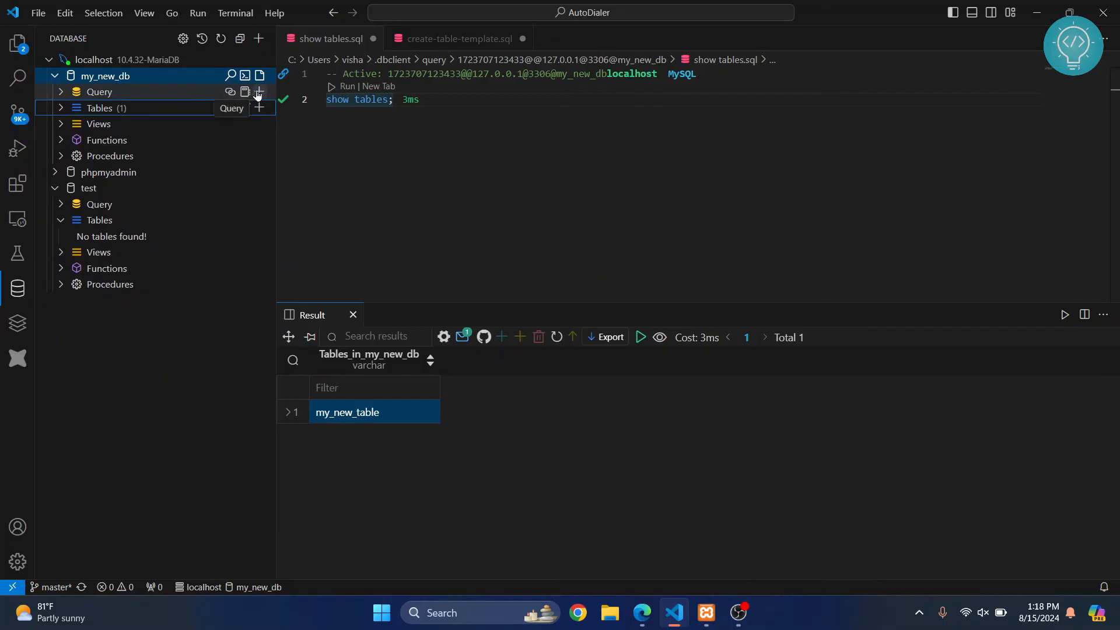
# Create a saved query named newquery under my_new_db.
pyautogui.click(259, 92)
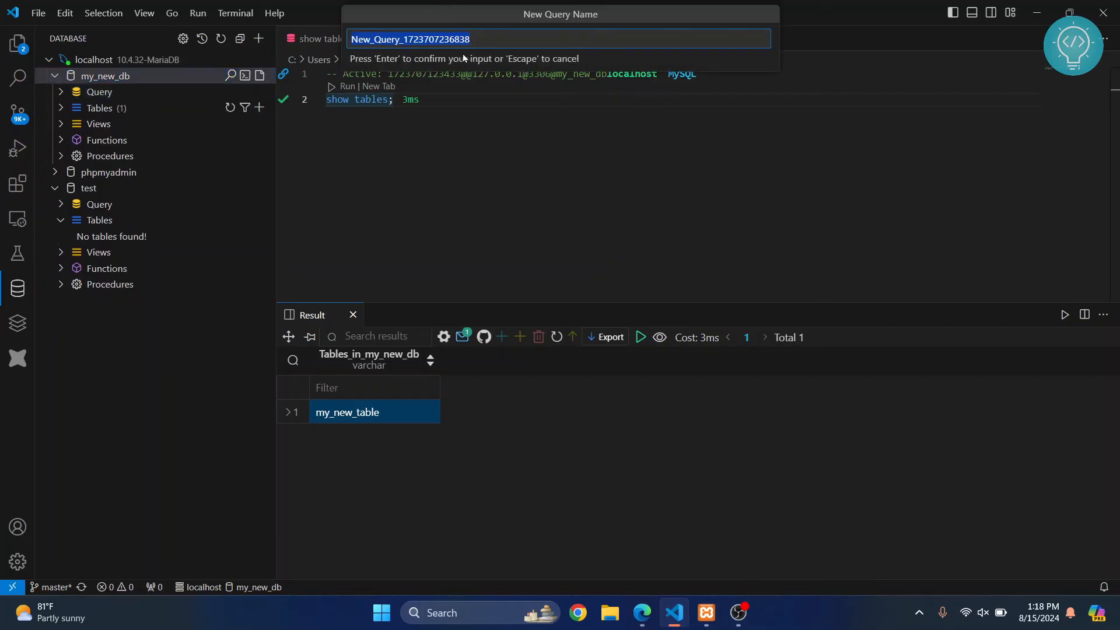
pyautogui.write('newq')
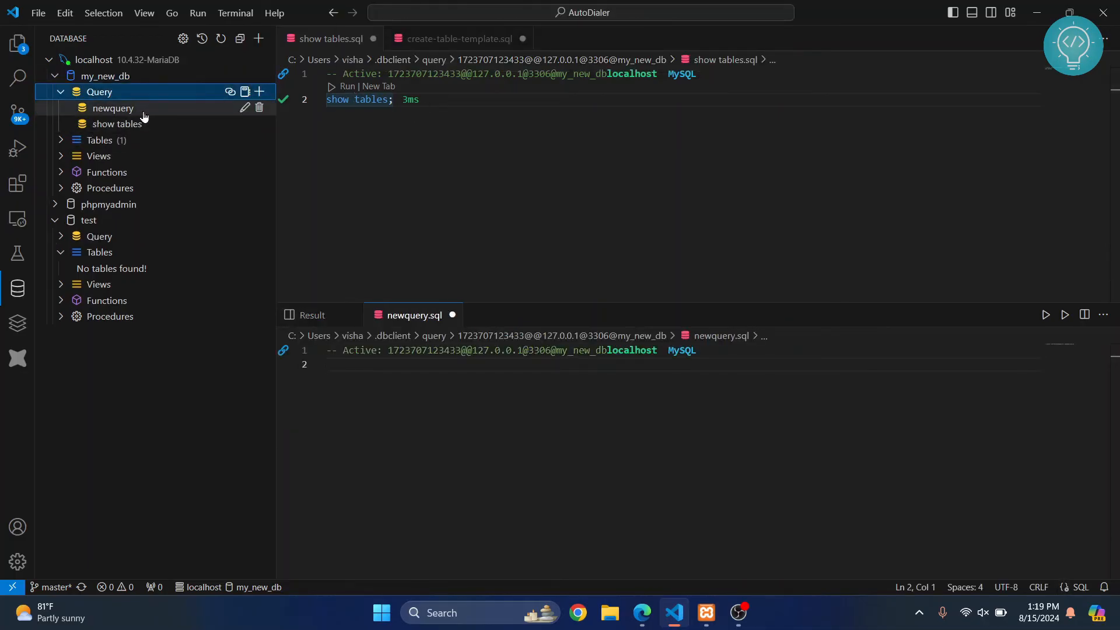
pyautogui.click(112, 108)
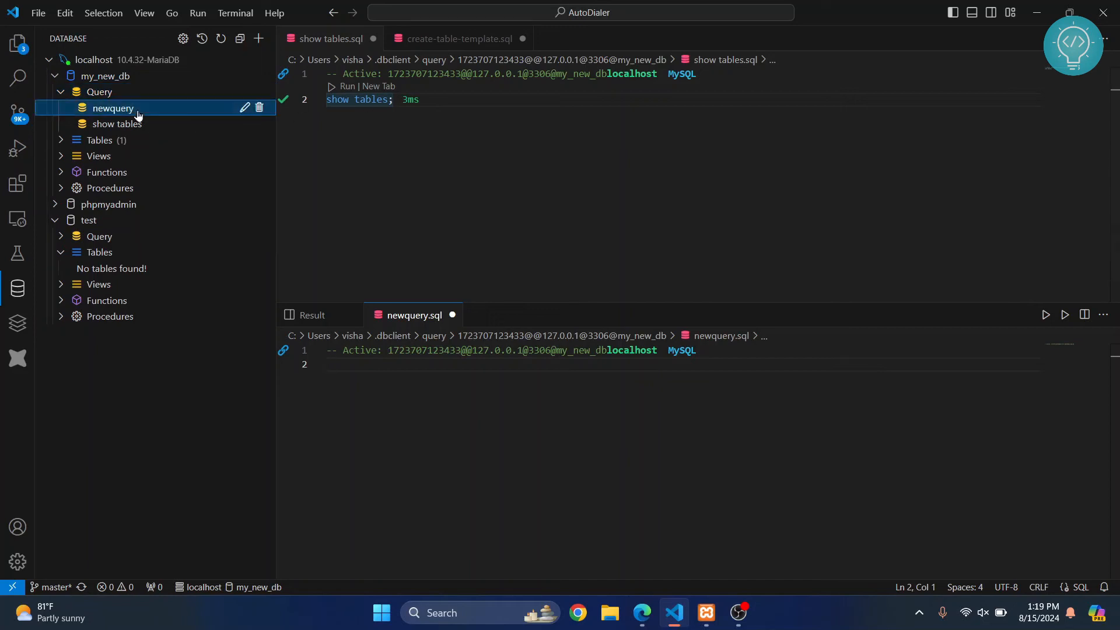
pyautogui.click(245, 107)
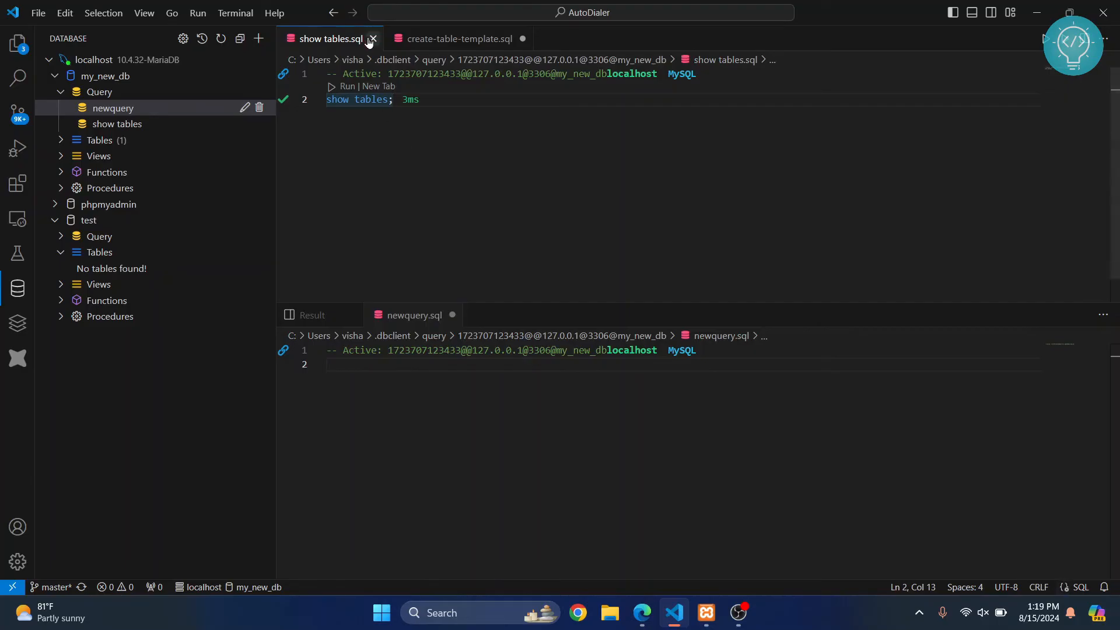
# Close the show tables and create-table editors, discarding unsaved changes.
pyautogui.click(372, 39)
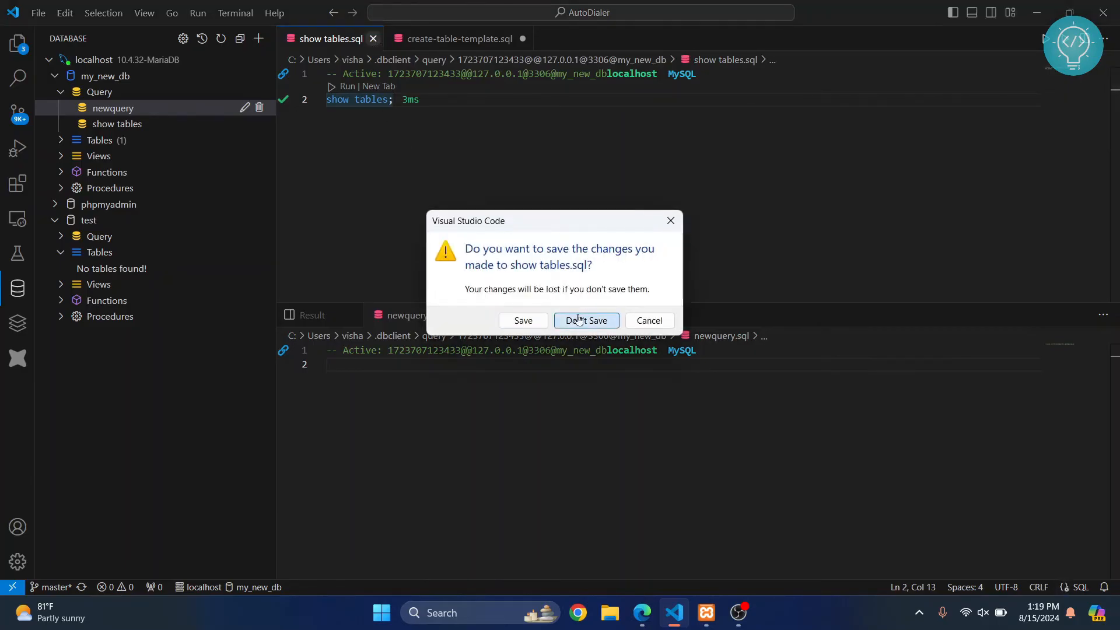
pyautogui.click(586, 320)
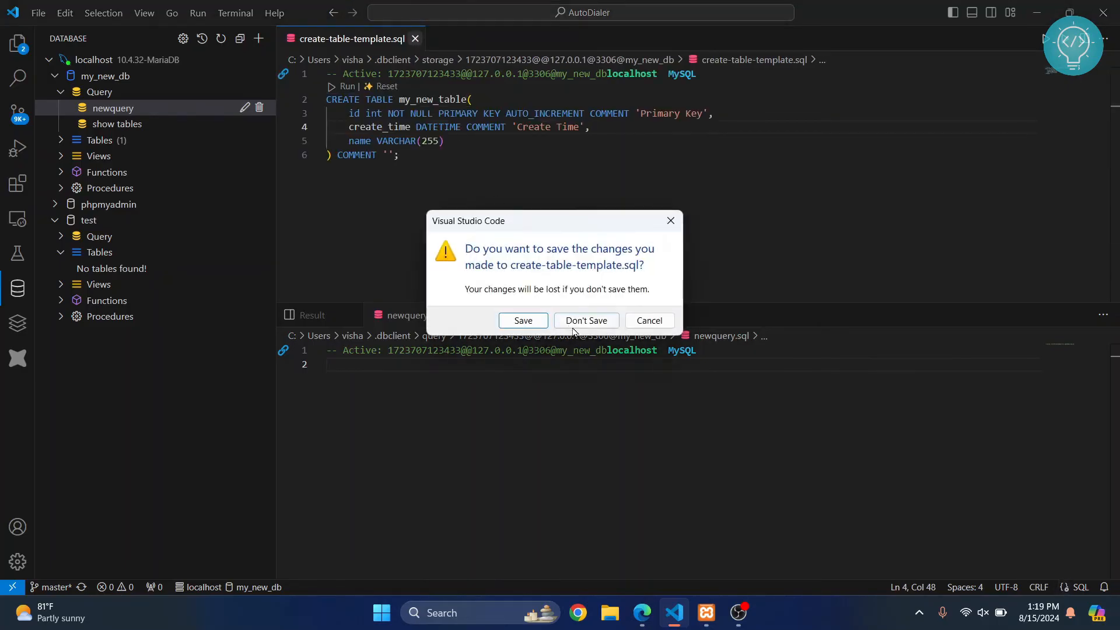
pyautogui.click(584, 320)
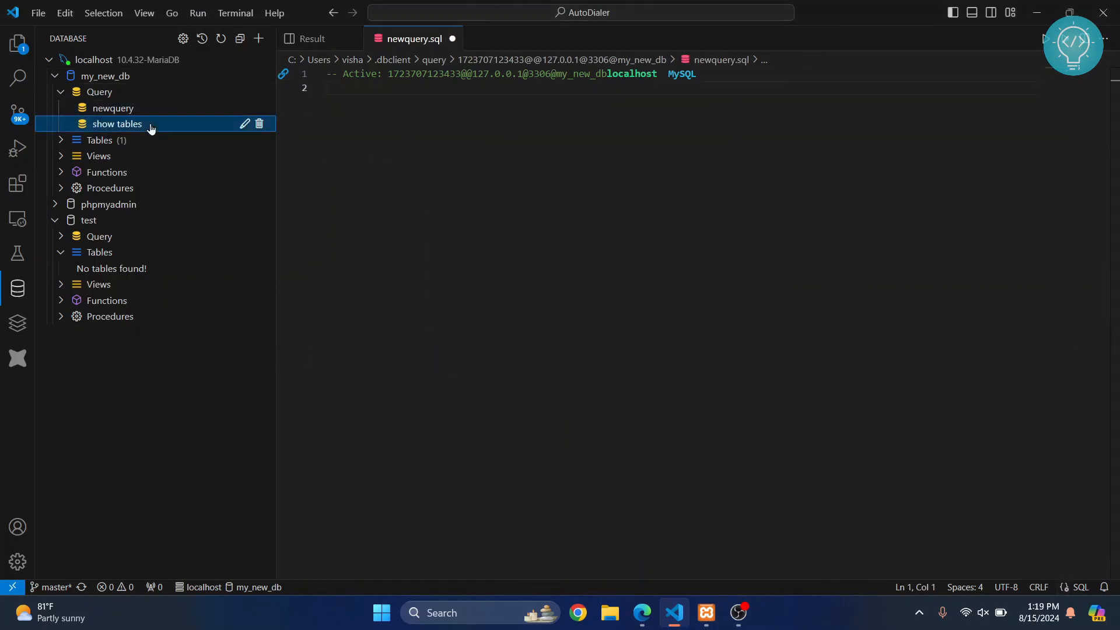
# Open the newquery file and write select * from my_new_table; to list the table's columns.
pyautogui.doubleClick(116, 123)
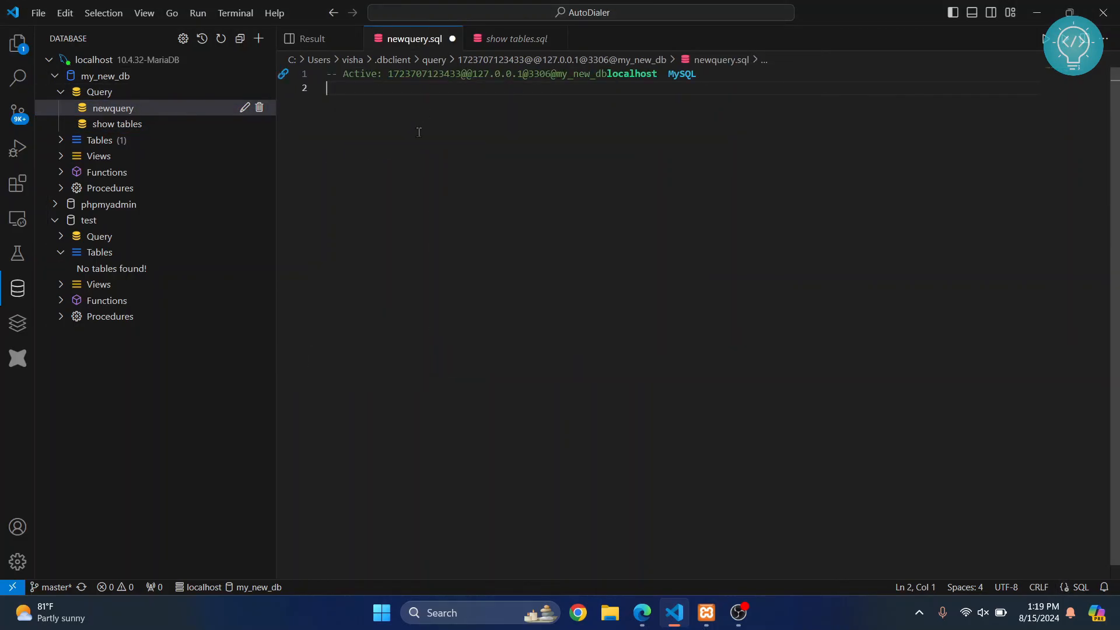
pyautogui.write('selc')
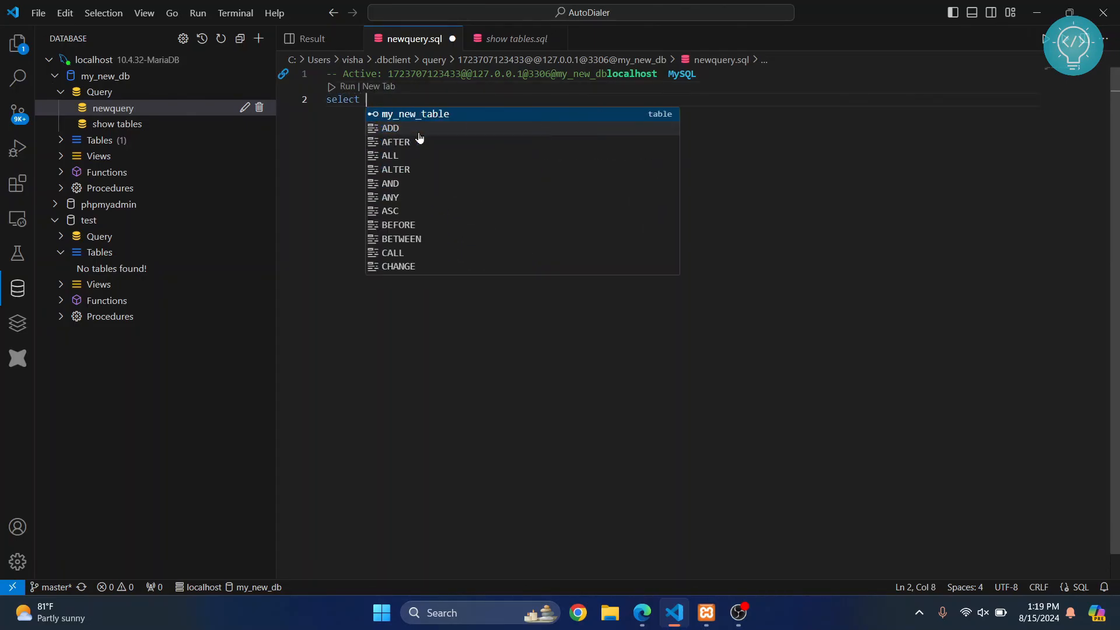
pyautogui.write('* from')
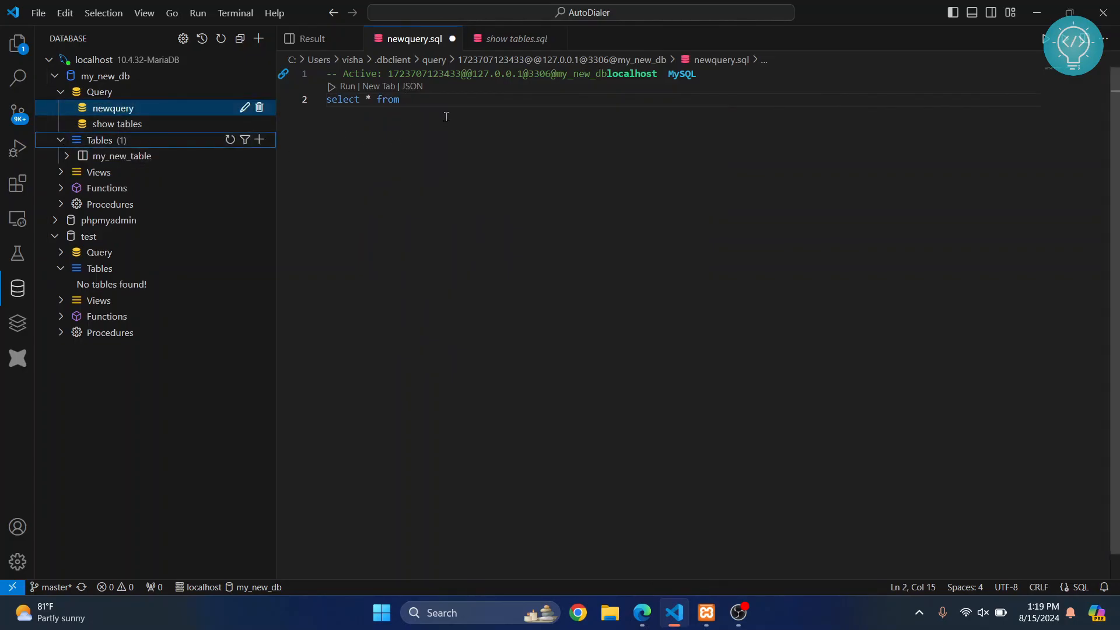
pyautogui.write('my_new_table')
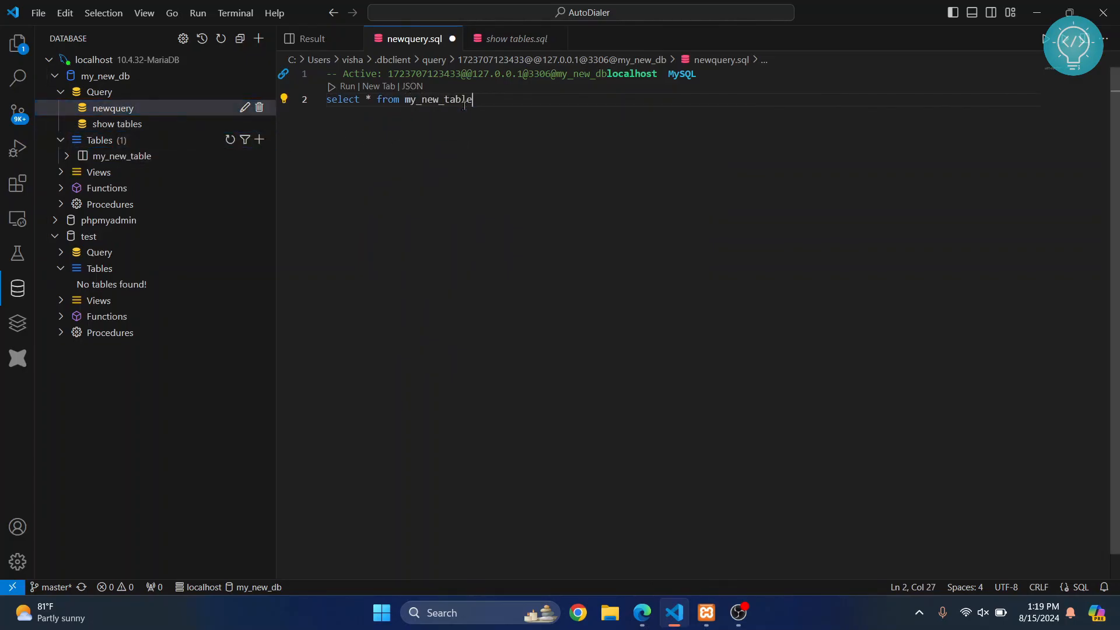
pyautogui.write(';')
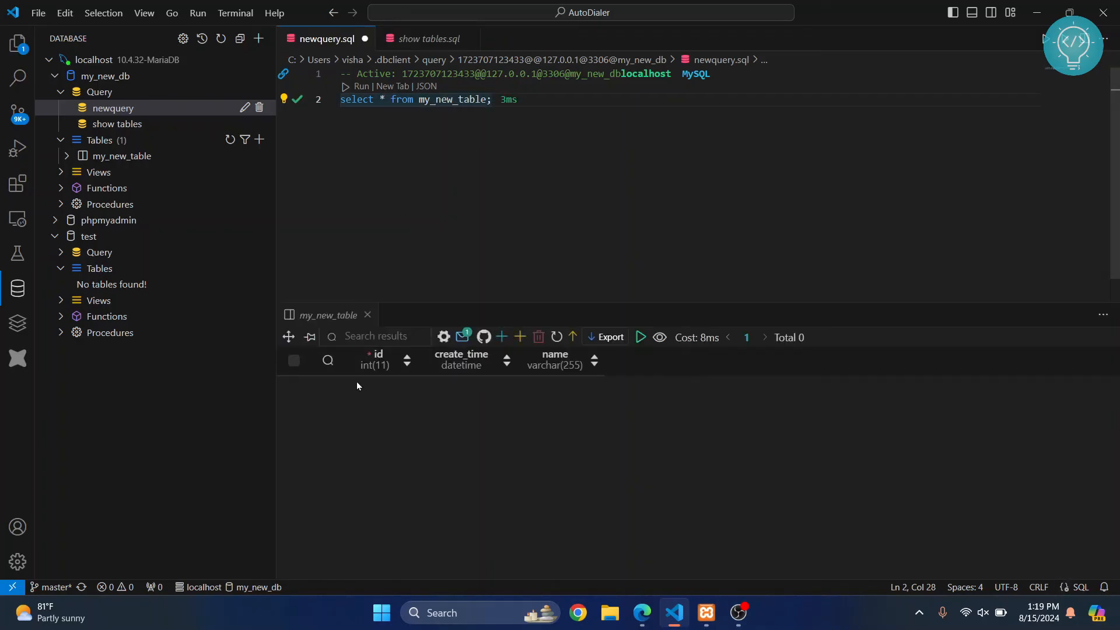
pyautogui.moveTo(576, 524)
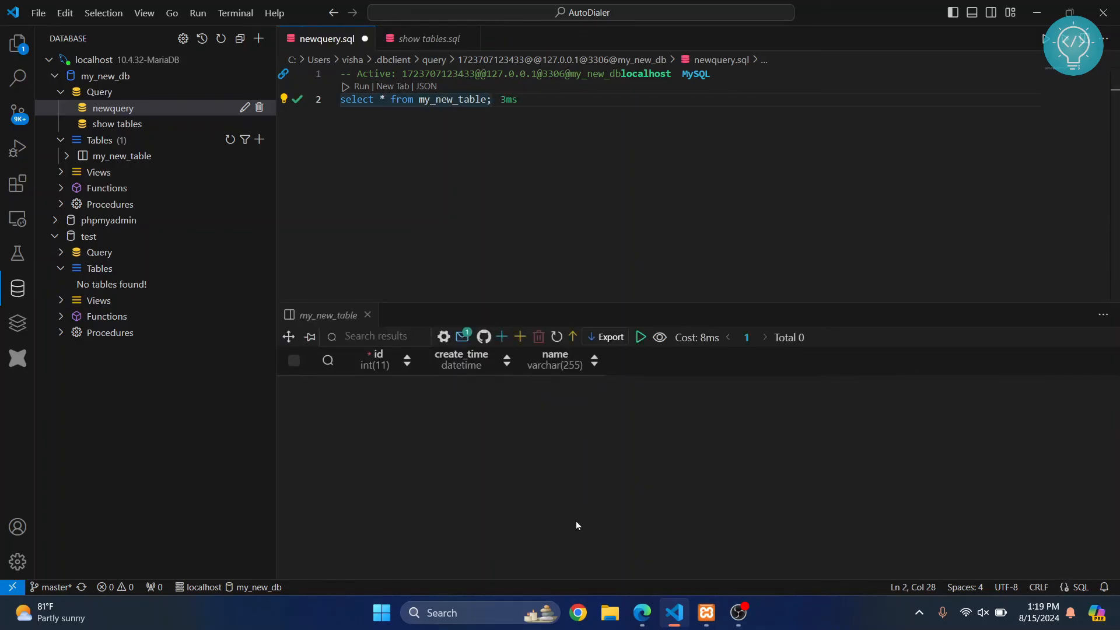